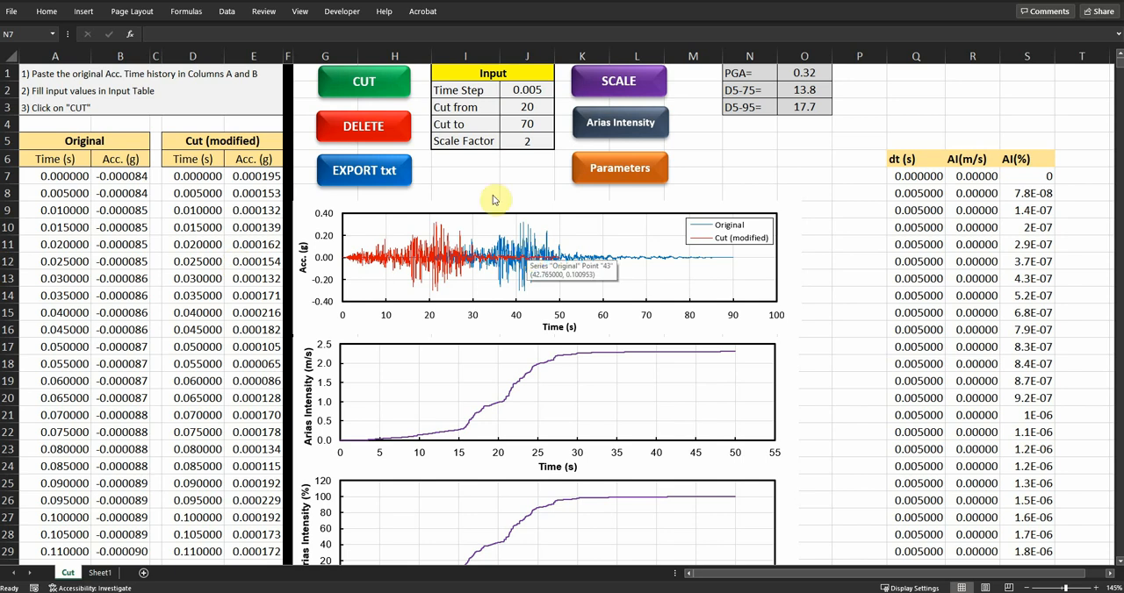
{"action": "mouse_move", "coordinate": [361, 184]}
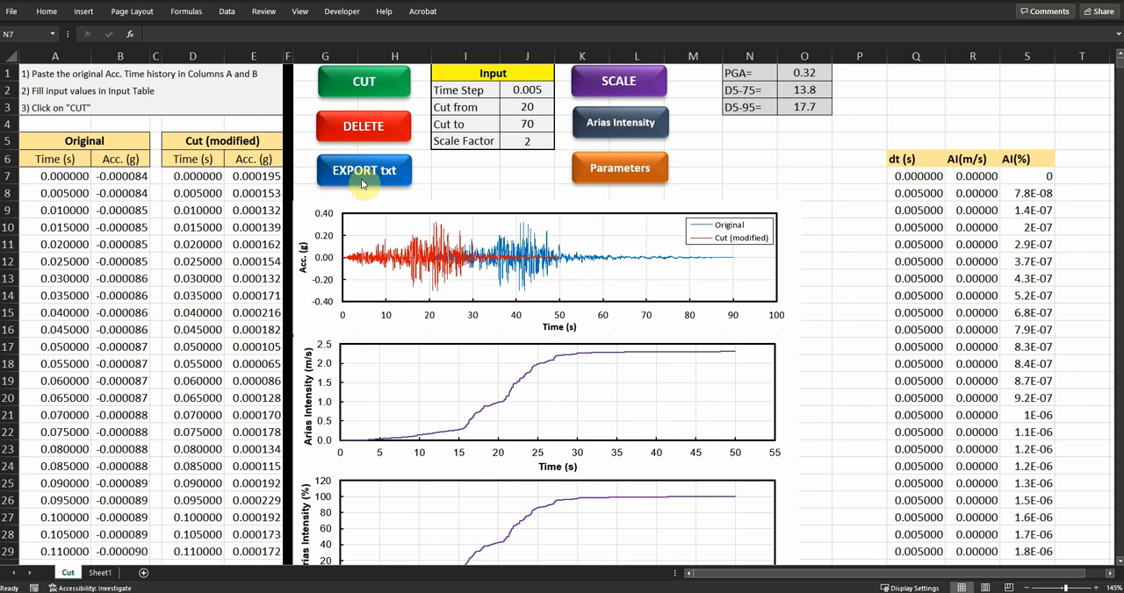
{"action": "mouse_move", "coordinate": [609, 88]}
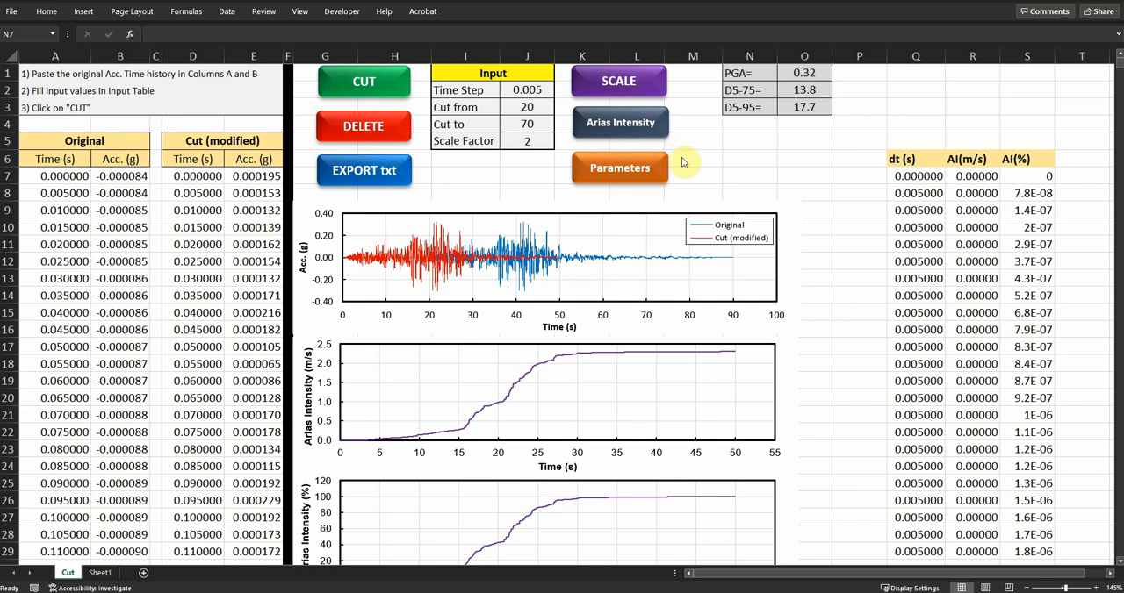
{"action": "mouse_move", "coordinate": [608, 179]}
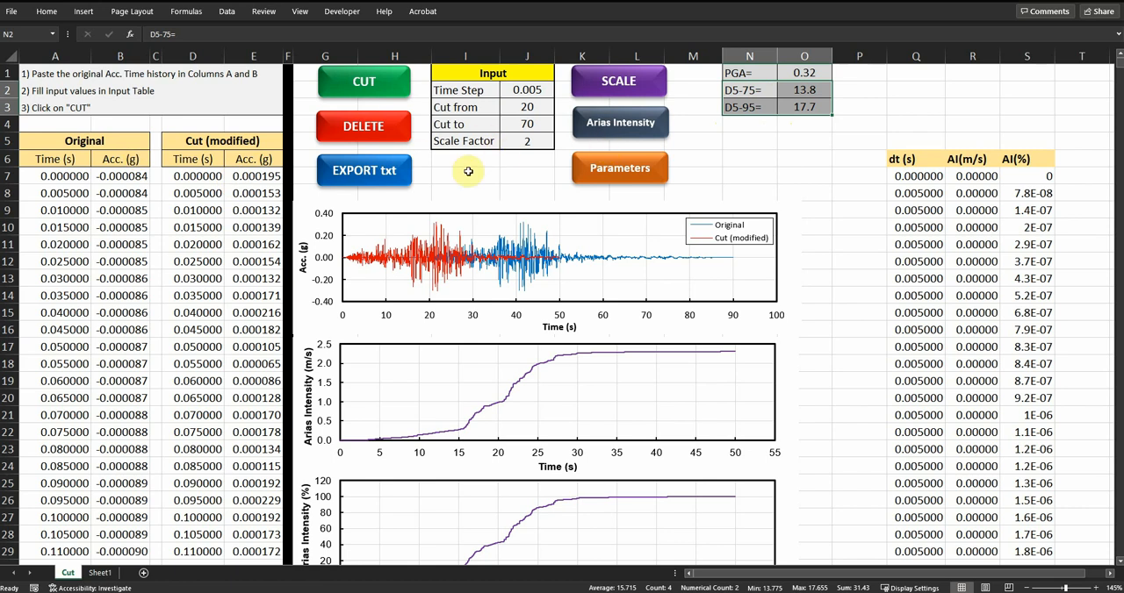
{"action": "mouse_move", "coordinate": [374, 133]}
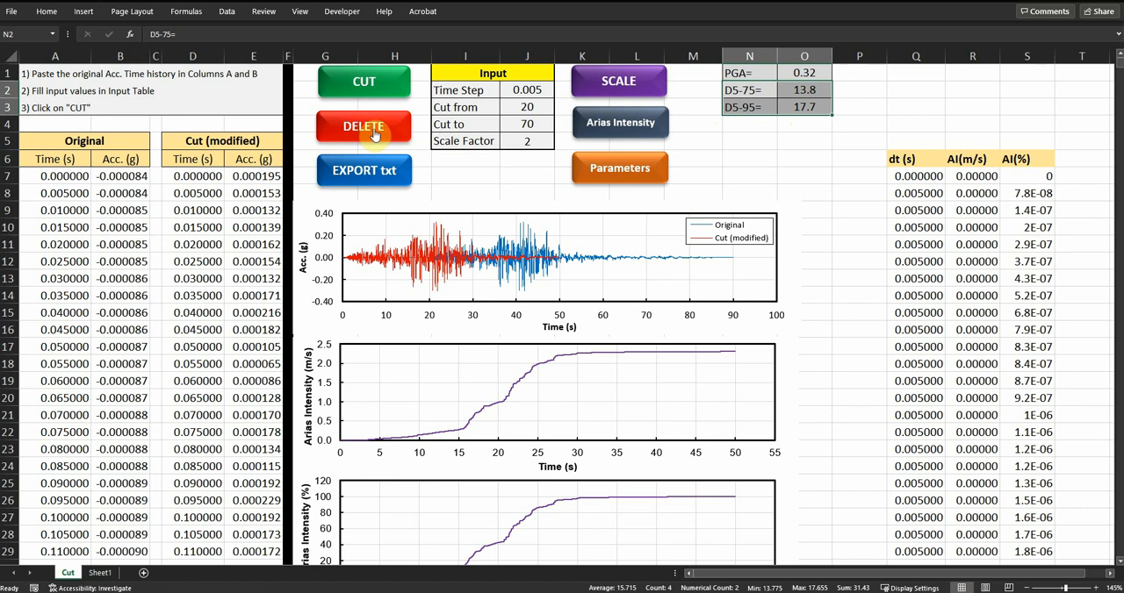
Clear the previous results and cut the motion between 20 and 70 seconds
{"action": "left_click", "coordinate": [361, 127]}
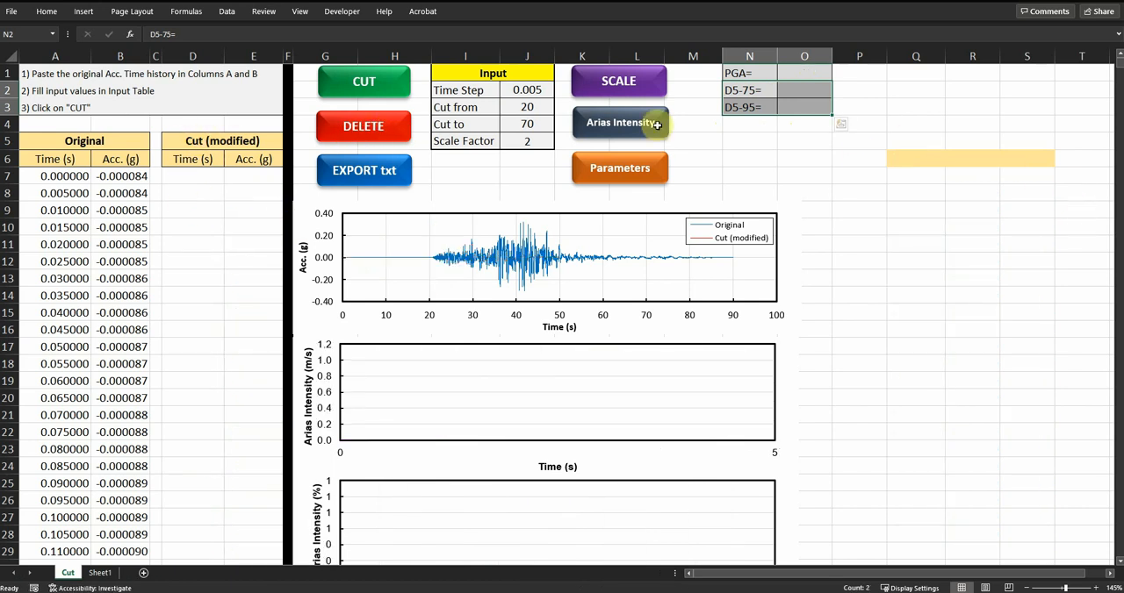
{"action": "left_click", "coordinate": [362, 80]}
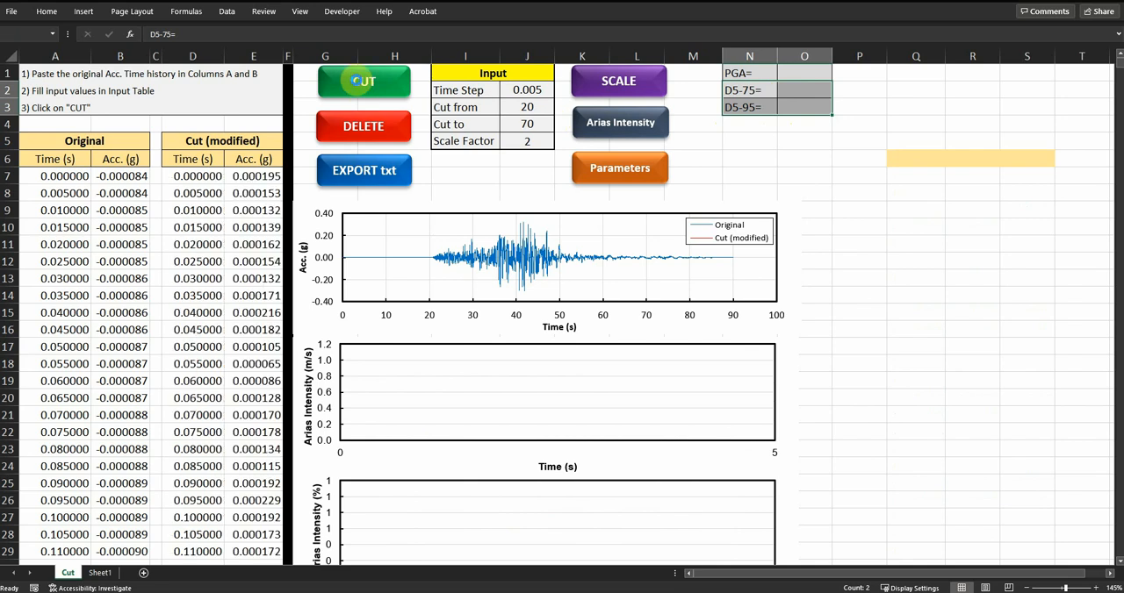
{"action": "left_click", "coordinate": [364, 80]}
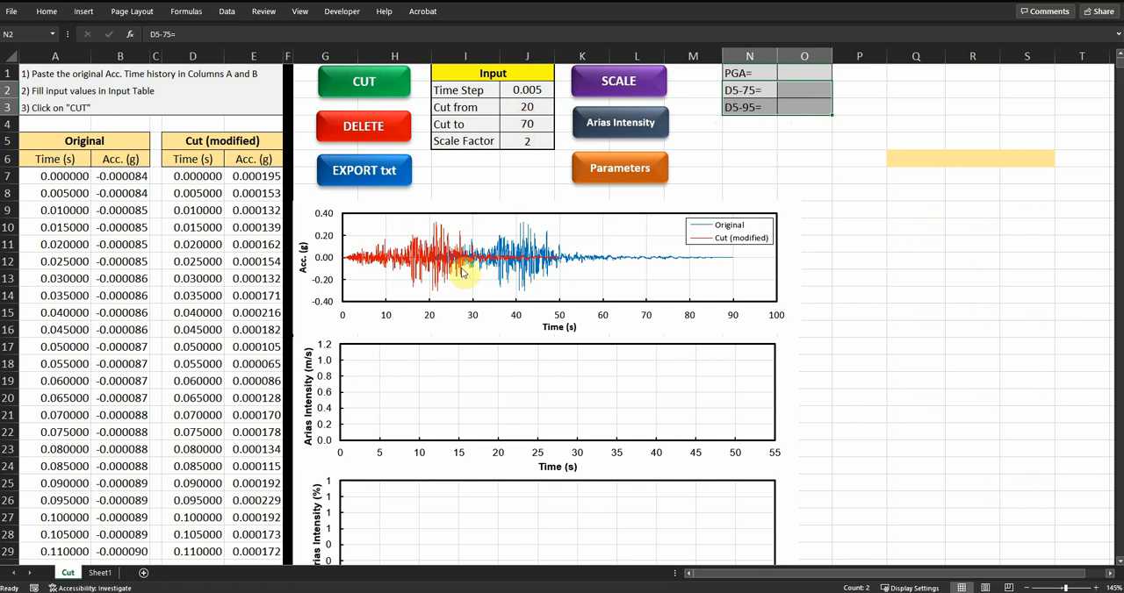
{"action": "mouse_move", "coordinate": [511, 181]}
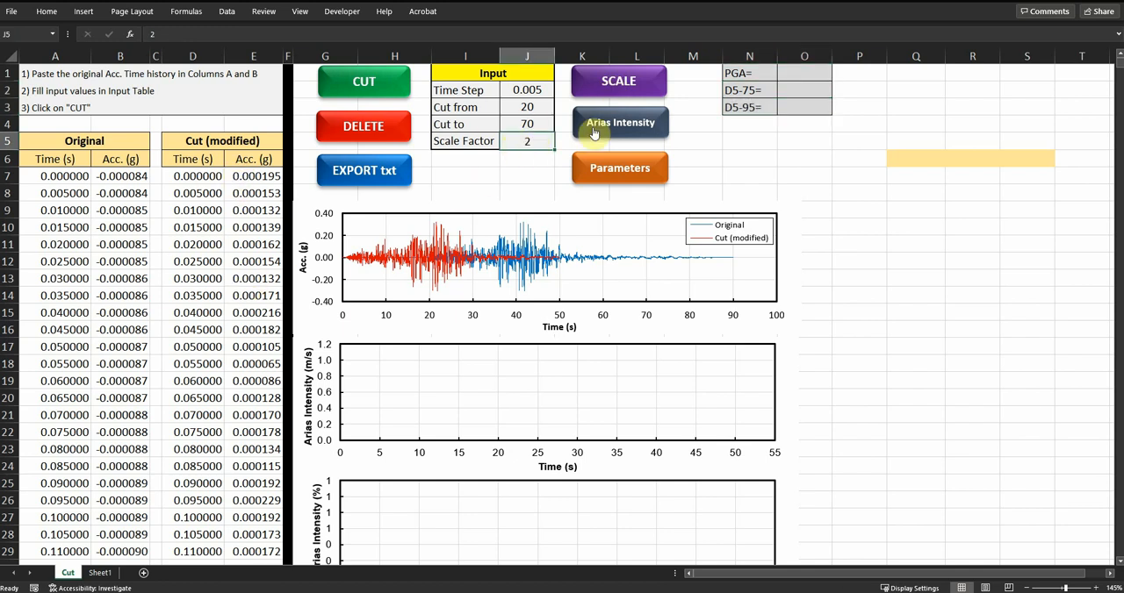
Plot the Arias intensity and compute PGA 0.32, D5-75 13.8 and D5-95 17.7, inspecting the PGA cell
{"action": "left_click", "coordinate": [620, 123]}
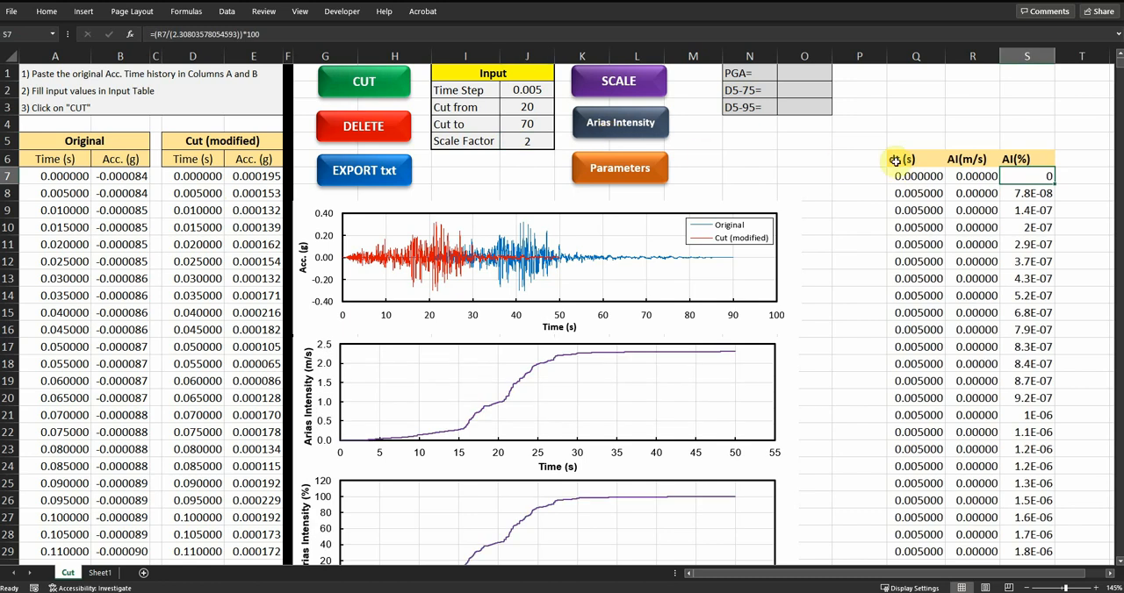
{"action": "scroll", "scroll_direction": "down", "scroll_amount": 3}
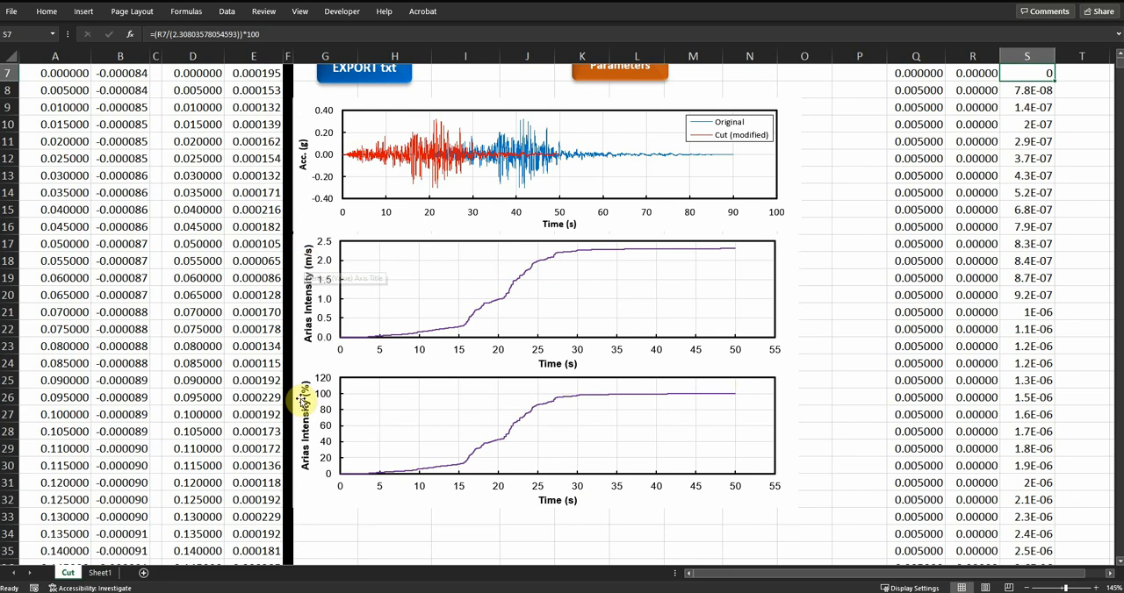
{"action": "mouse_move", "coordinate": [623, 323]}
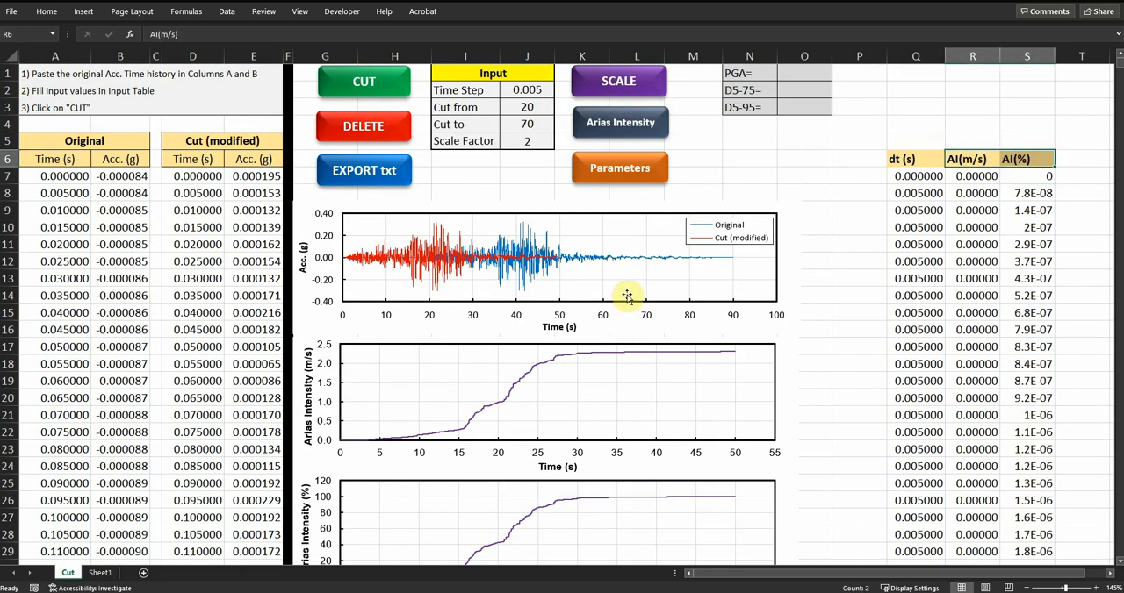
{"action": "left_click", "coordinate": [620, 168]}
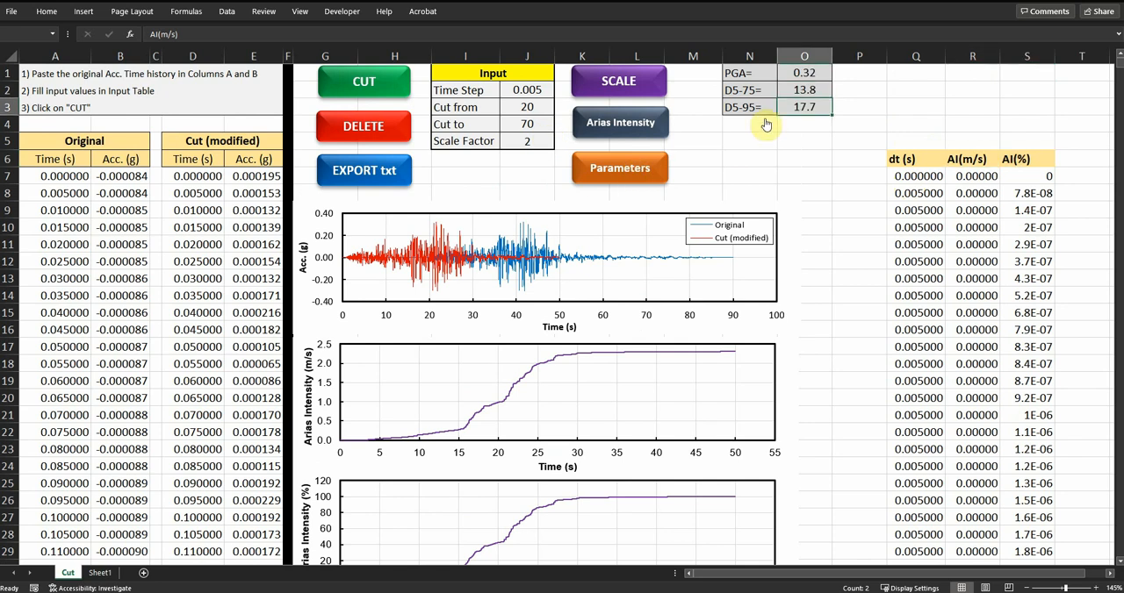
{"action": "left_click", "coordinate": [804, 72]}
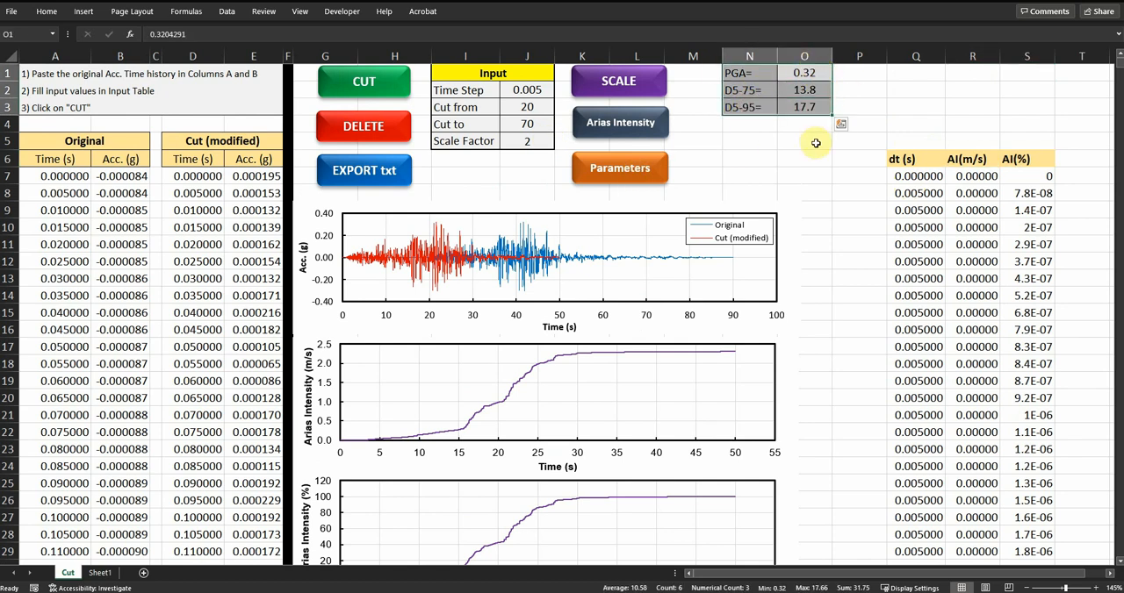
{"action": "left_click", "coordinate": [804, 140]}
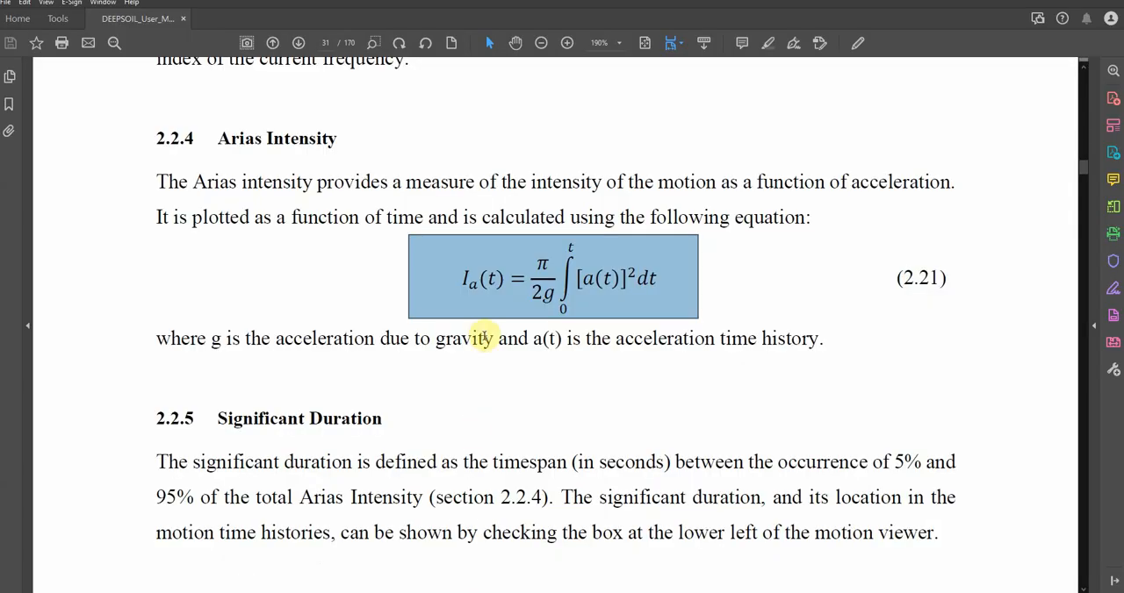
{"action": "mouse_move", "coordinate": [692, 267]}
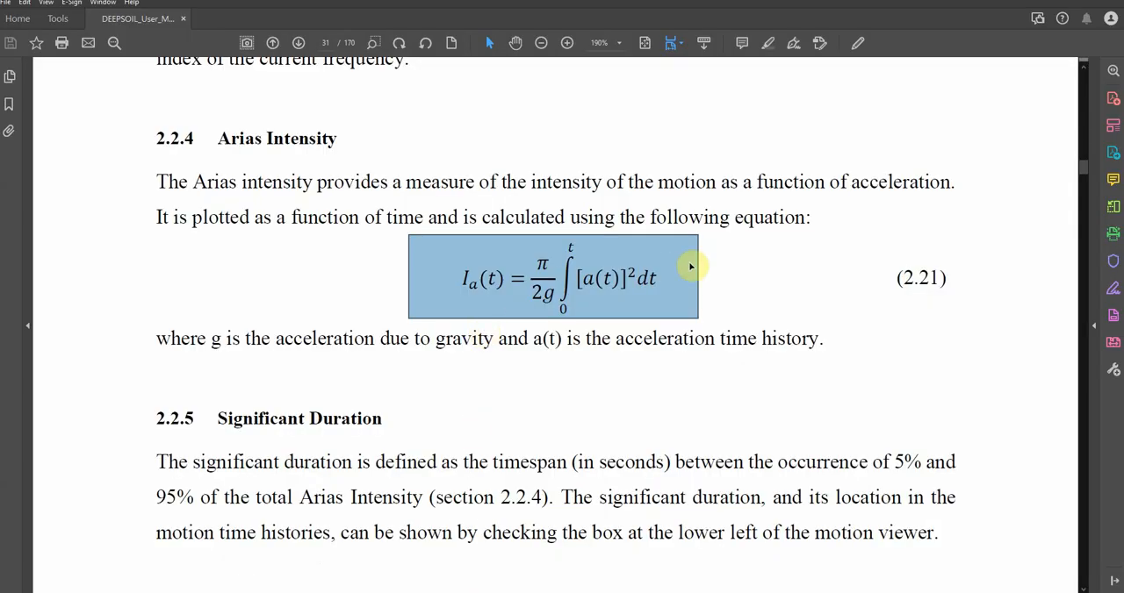
{"action": "mouse_move", "coordinate": [521, 313]}
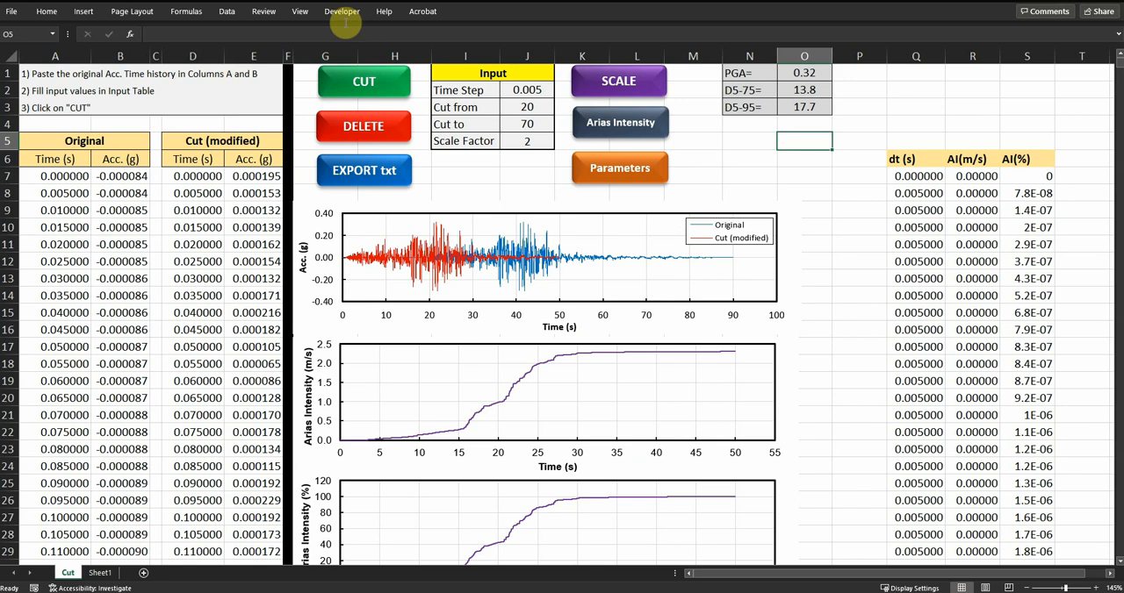
Show the Parameter macro in the VBA editor and mark its ClearContents line for the results cells
{"action": "left_click", "coordinate": [618, 168]}
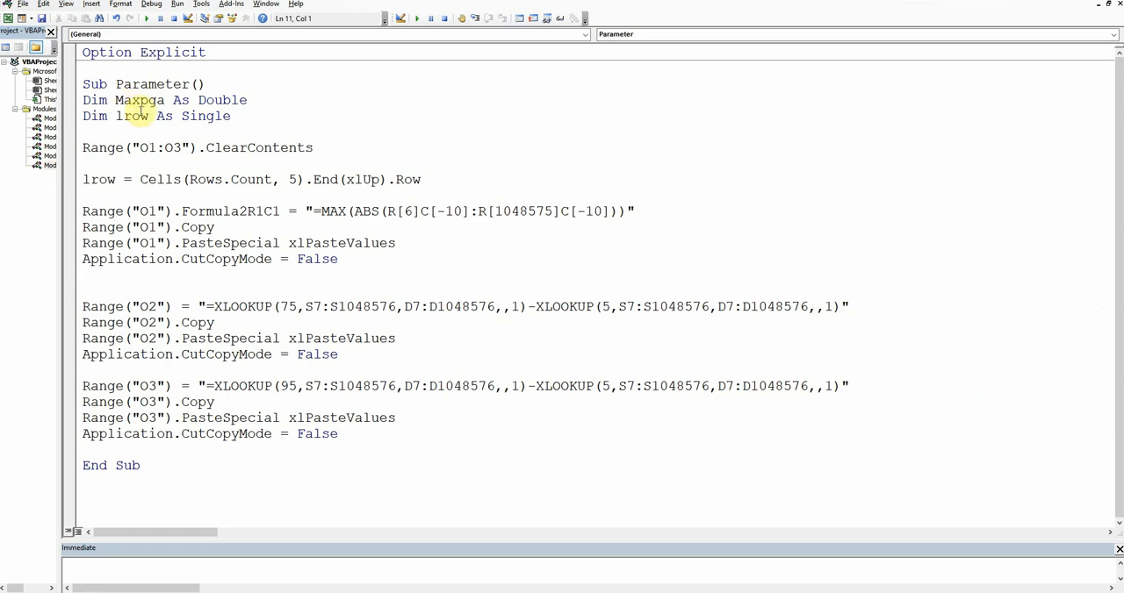
{"action": "mouse_move", "coordinate": [259, 140]}
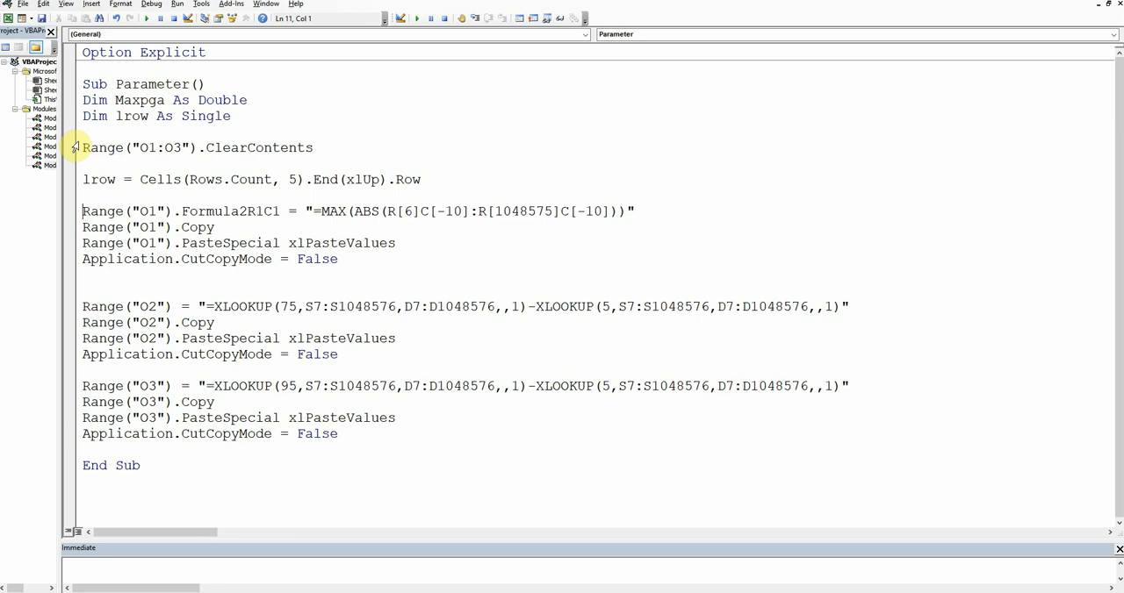
{"action": "left_click_drag", "start_coordinate": [82, 148], "coordinate": [313, 148]}
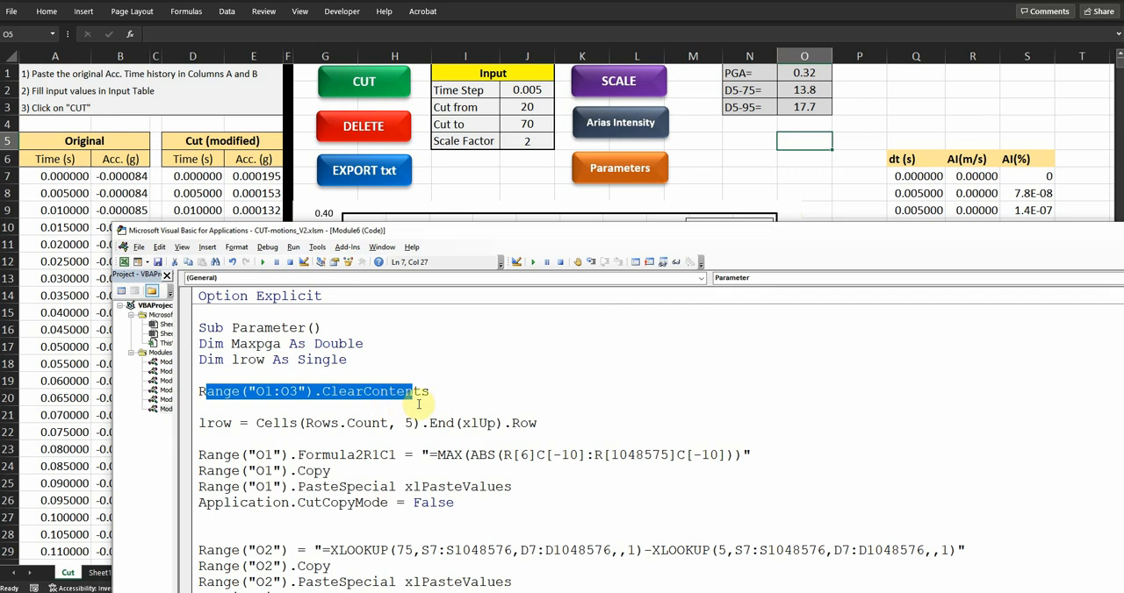
{"action": "mouse_move", "coordinate": [323, 444]}
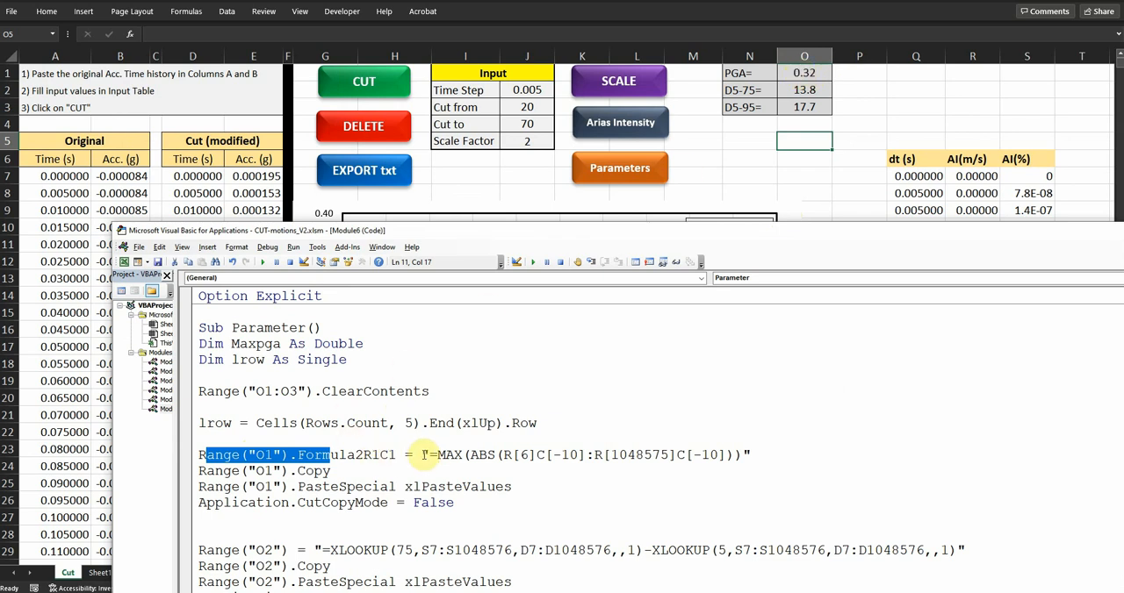
{"action": "mouse_move", "coordinate": [481, 455]}
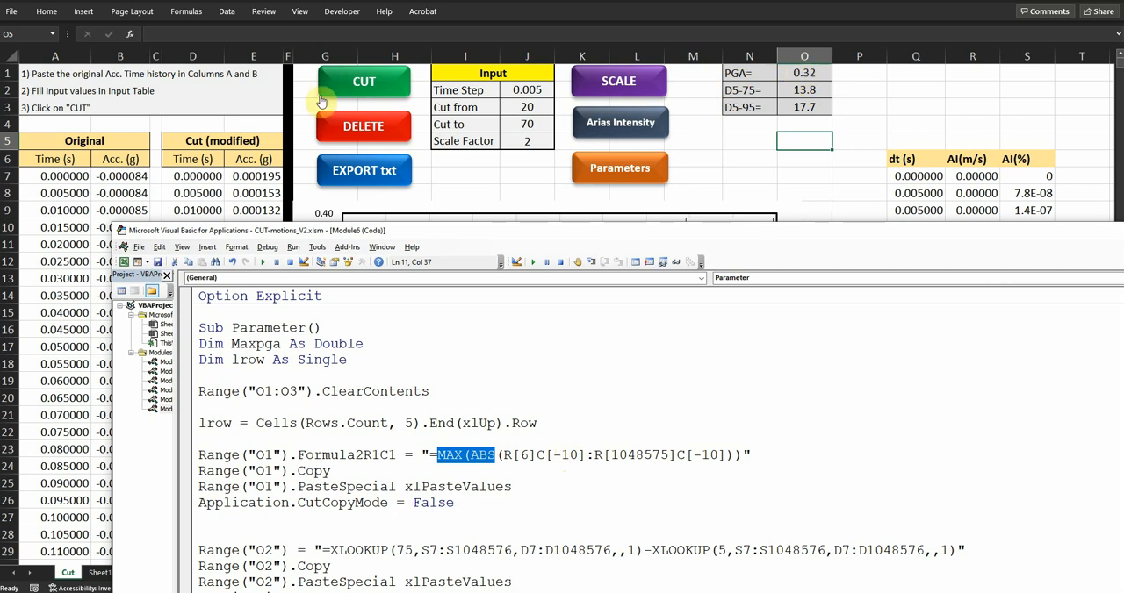
{"action": "mouse_move", "coordinate": [500, 312]}
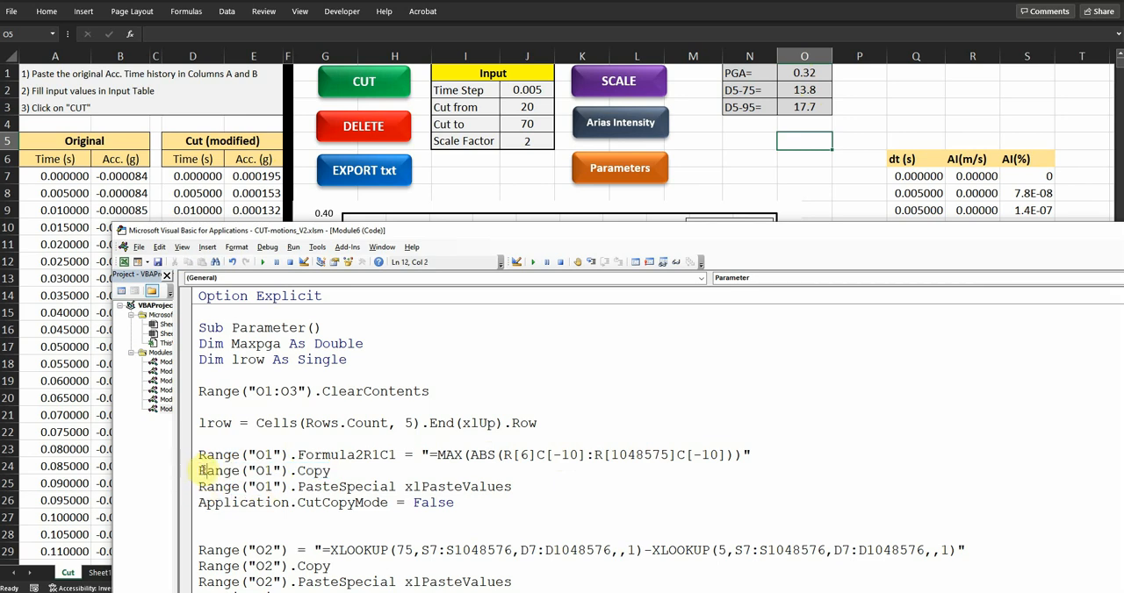
{"action": "left_click_drag", "start_coordinate": [198, 470], "coordinate": [498, 486]}
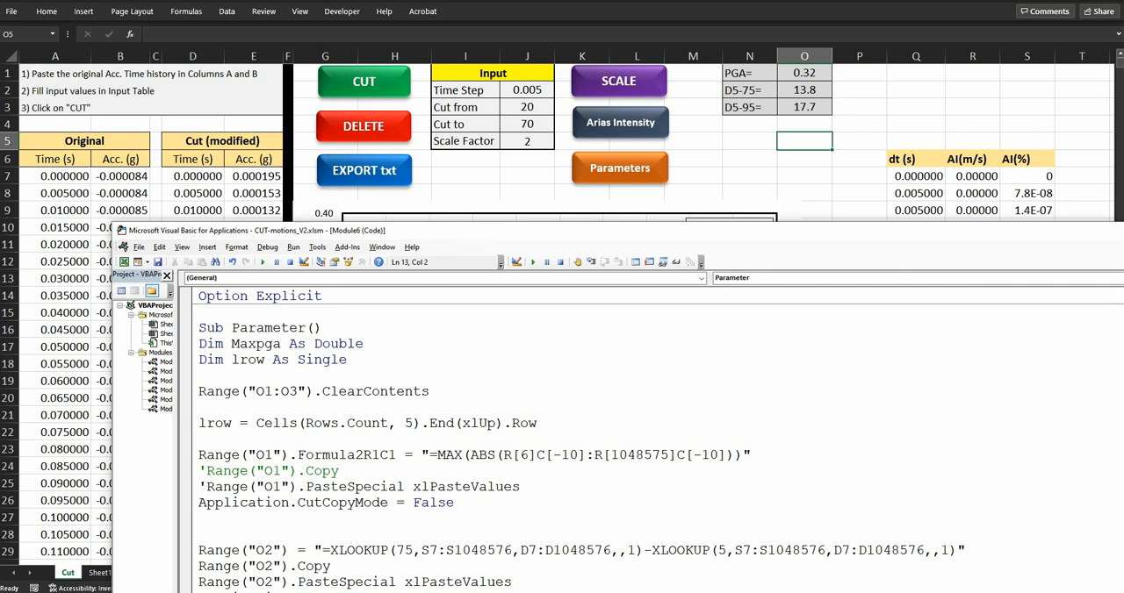
{"action": "mouse_move", "coordinate": [342, 421]}
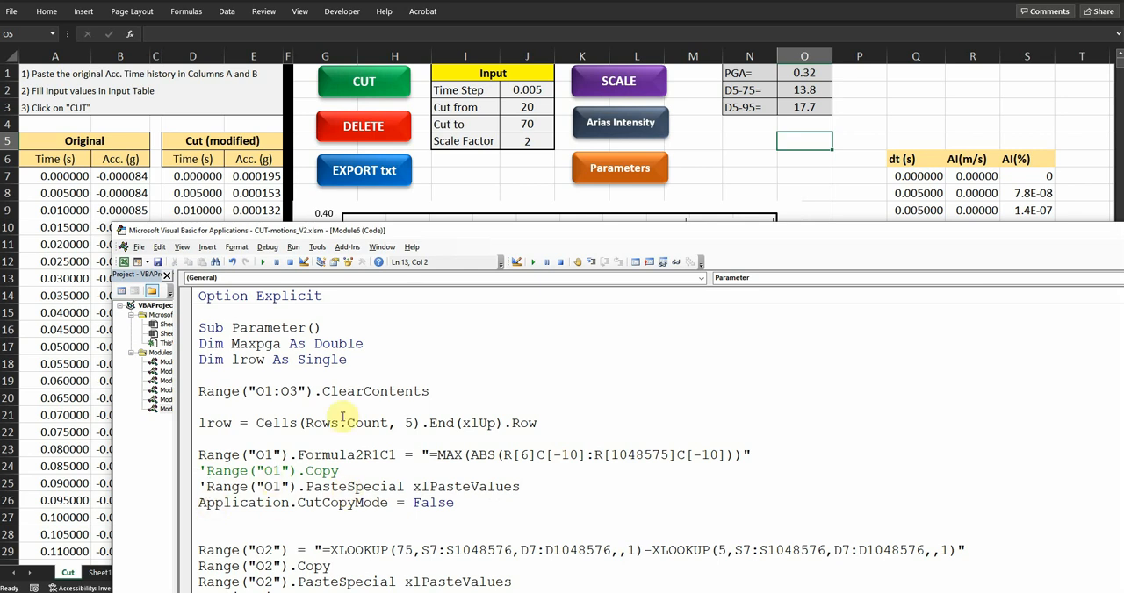
{"action": "left_click", "coordinate": [618, 169]}
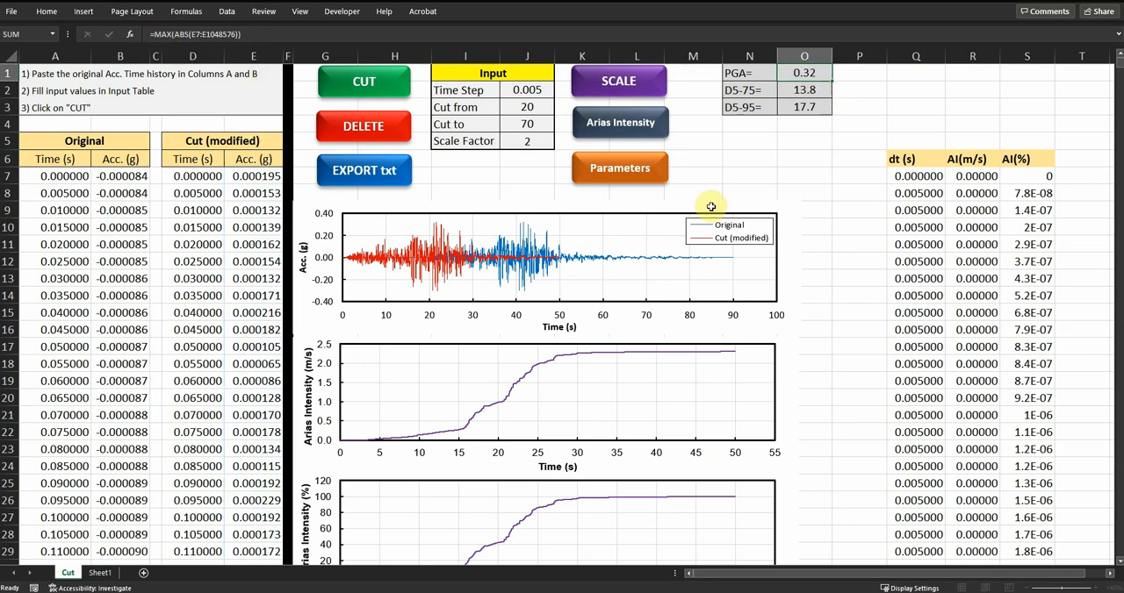
{"action": "left_click", "coordinate": [618, 168]}
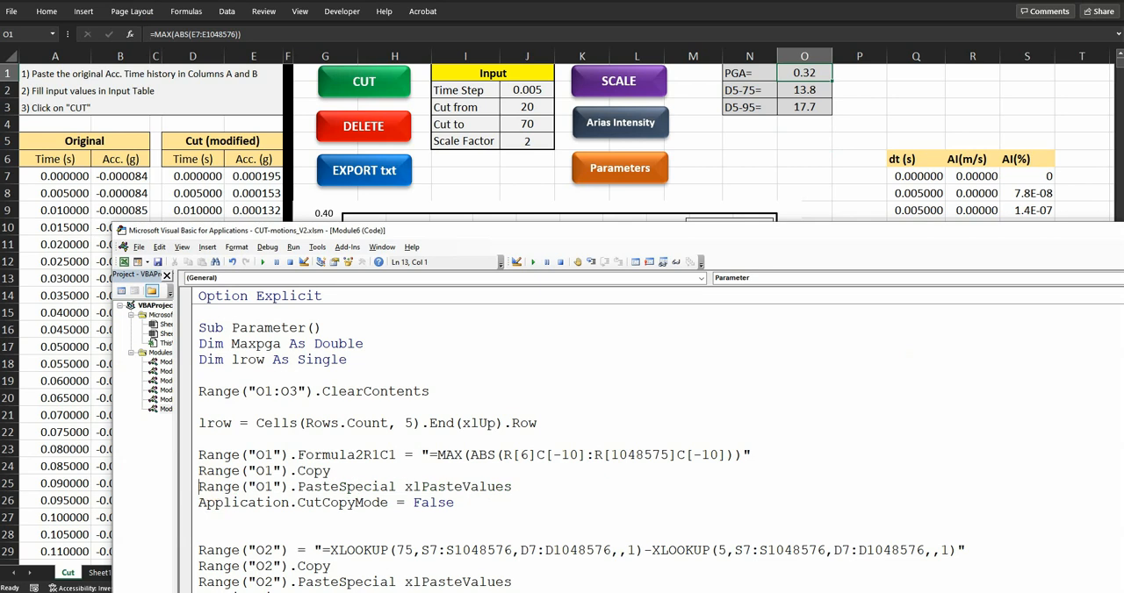
{"action": "left_click", "coordinate": [618, 169]}
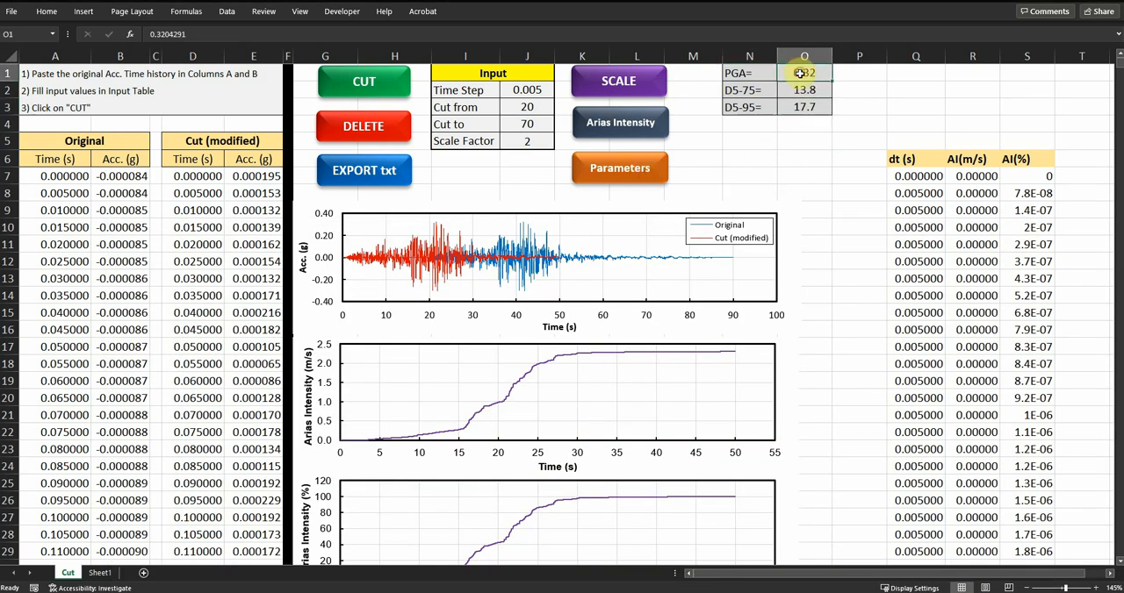
{"action": "left_click", "coordinate": [801, 91]}
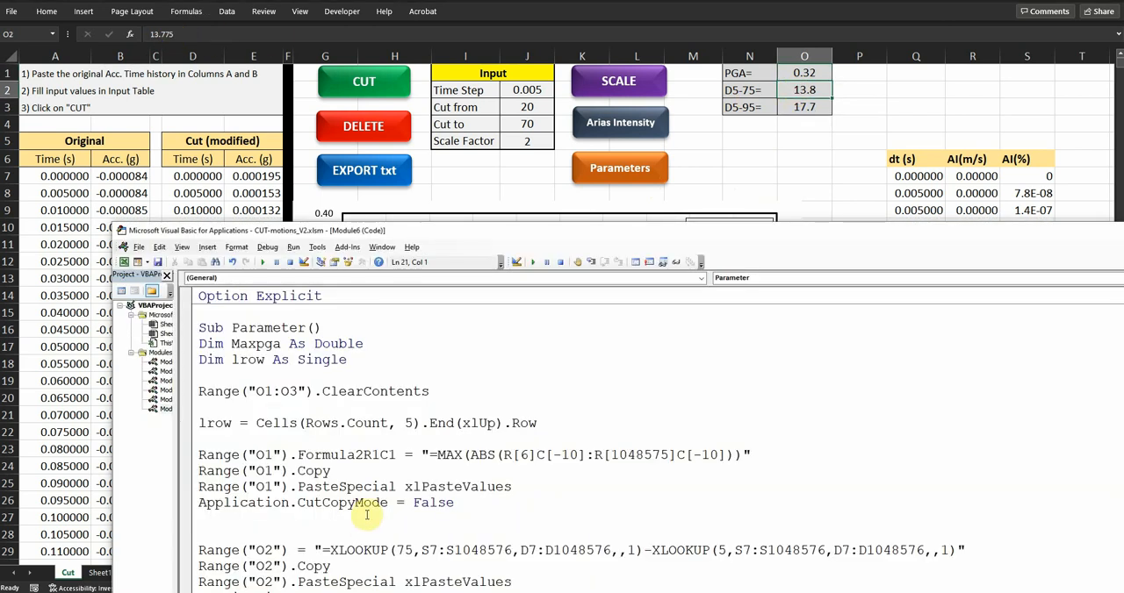
{"action": "mouse_move", "coordinate": [316, 470]}
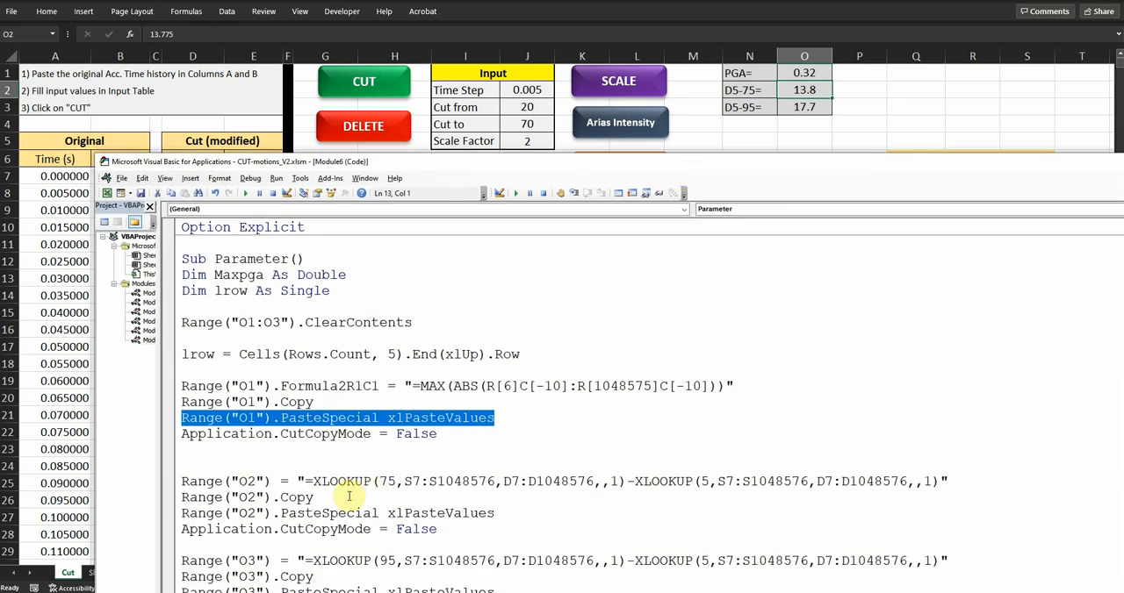
{"action": "mouse_move", "coordinate": [618, 283]}
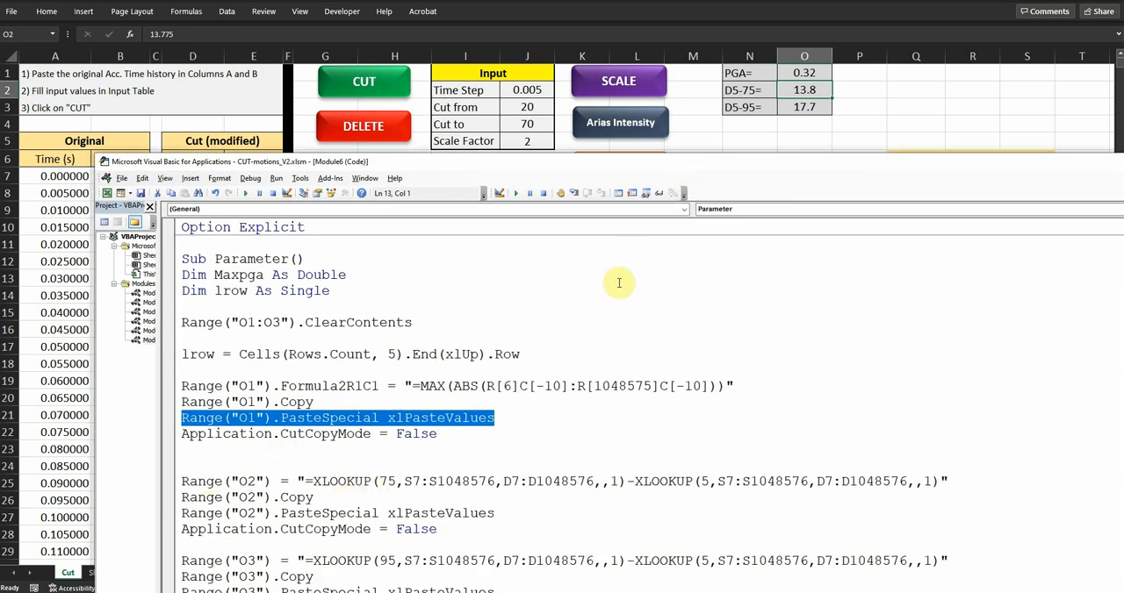
{"action": "mouse_move", "coordinate": [446, 530]}
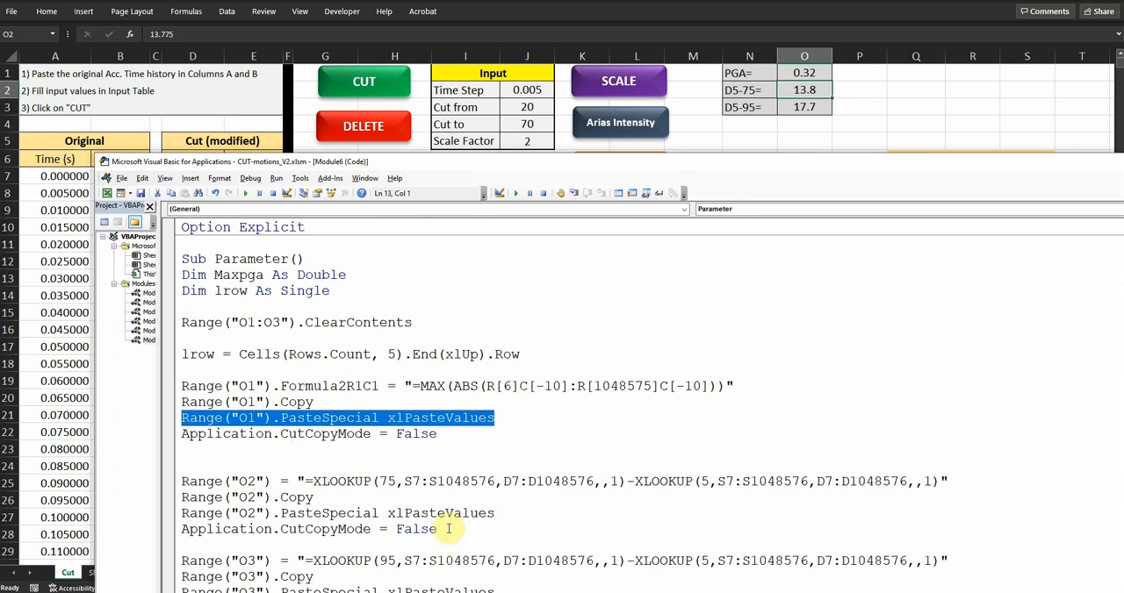
{"action": "mouse_move", "coordinate": [483, 527]}
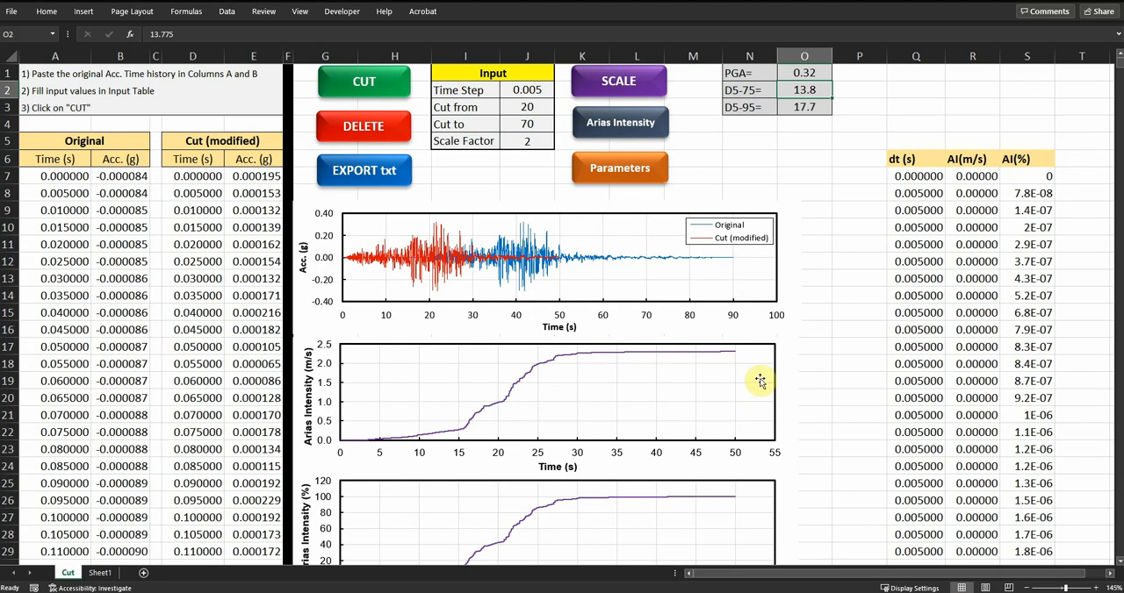
{"action": "scroll", "scroll_direction": "down", "scroll_amount": 3}
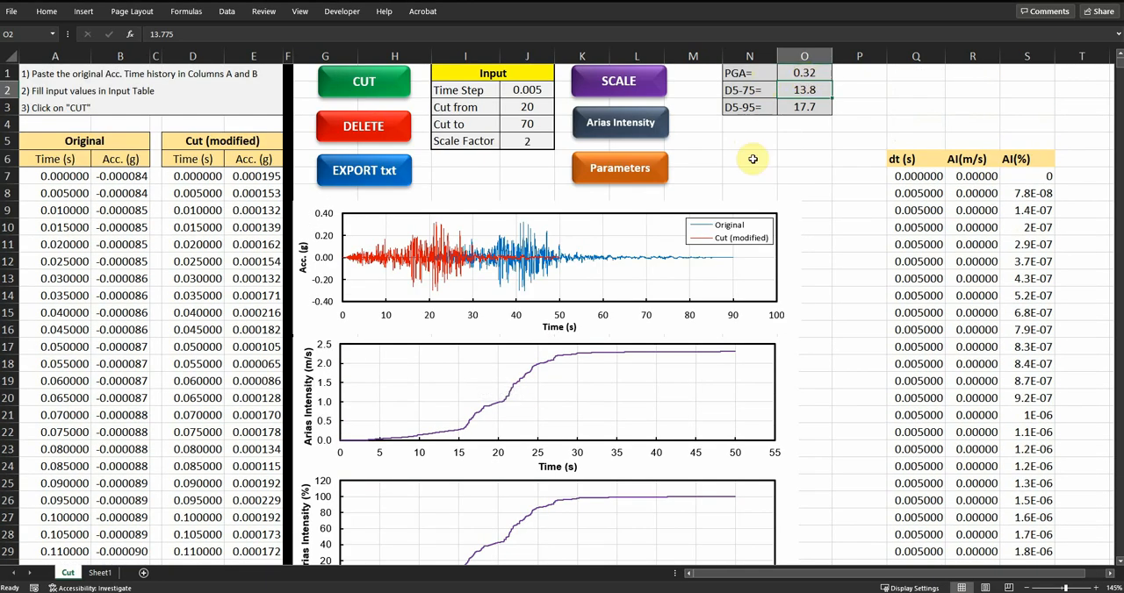
{"action": "scroll", "scroll_direction": "down", "scroll_amount": 3}
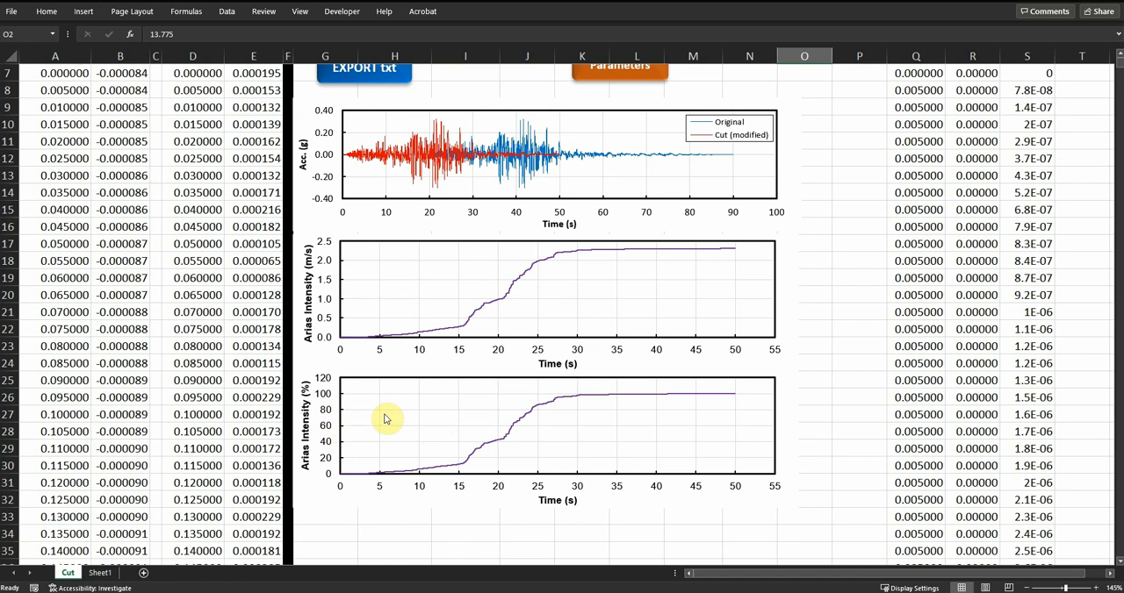
{"action": "mouse_move", "coordinate": [545, 418]}
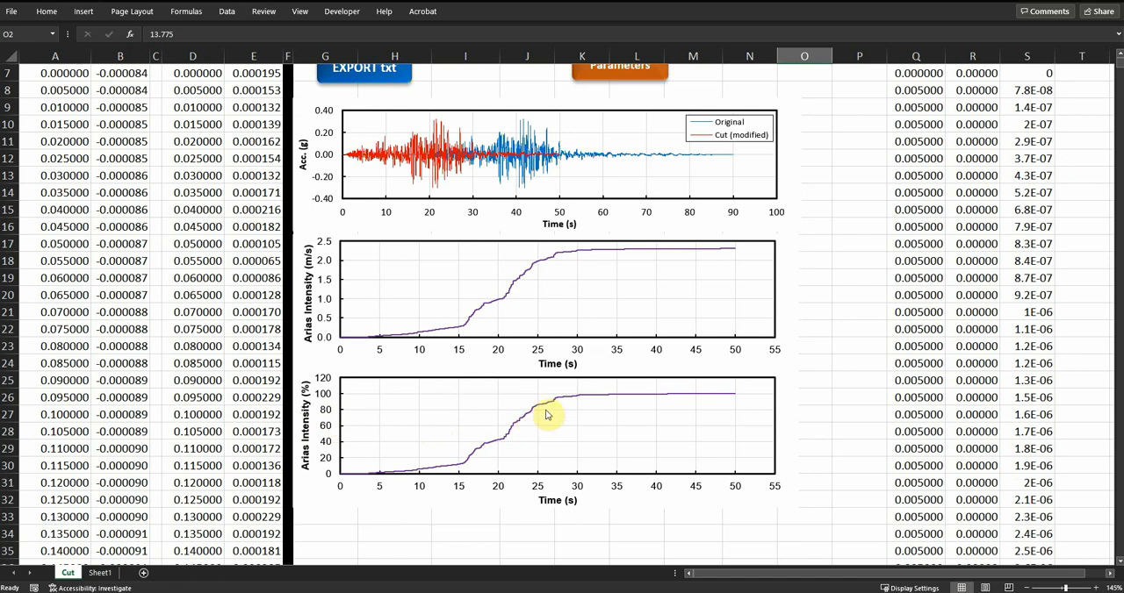
{"action": "mouse_move", "coordinate": [540, 467]}
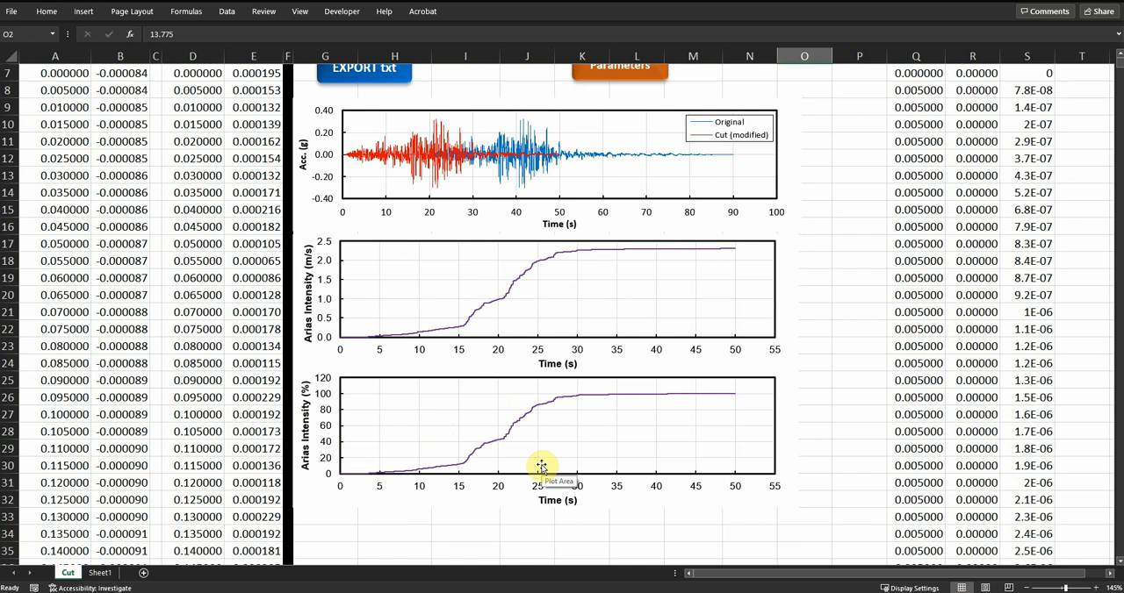
{"action": "mouse_move", "coordinate": [541, 474]}
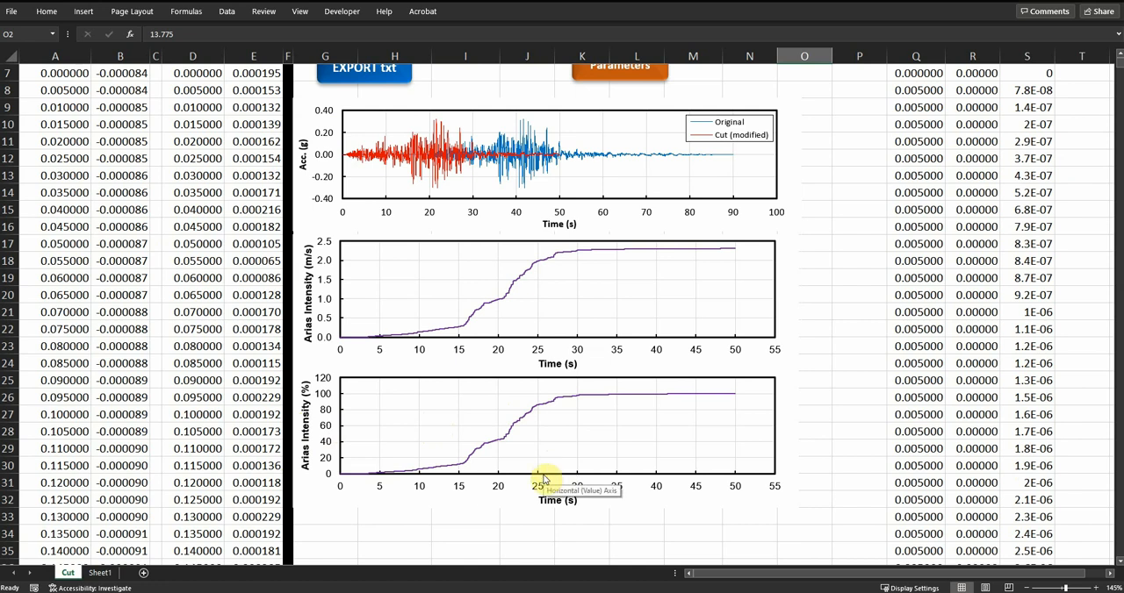
{"action": "mouse_move", "coordinate": [357, 480]}
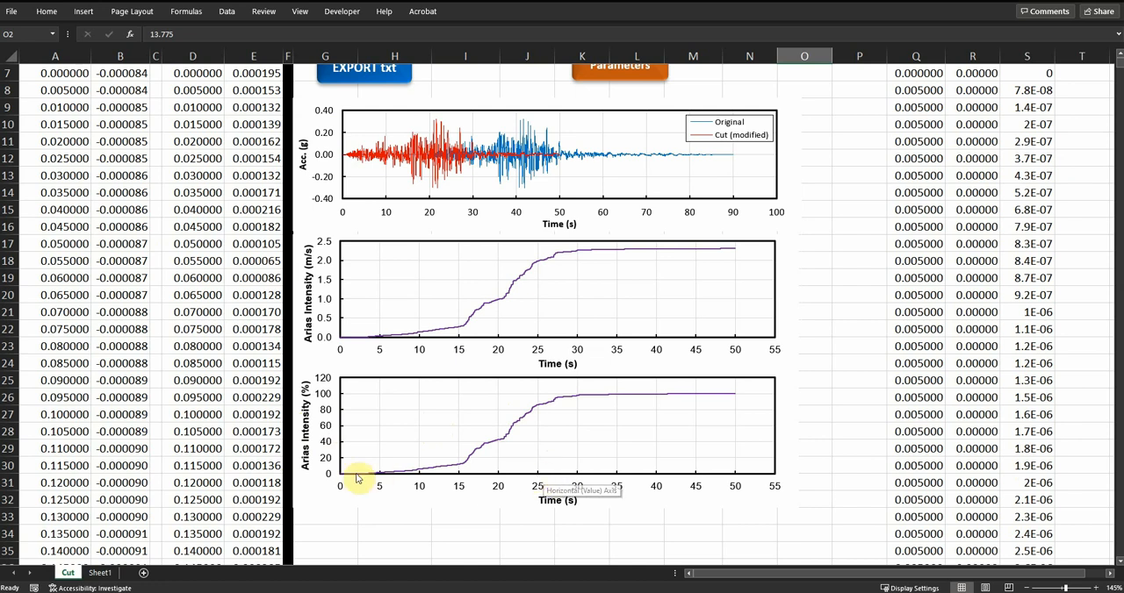
{"action": "mouse_move", "coordinate": [347, 414]}
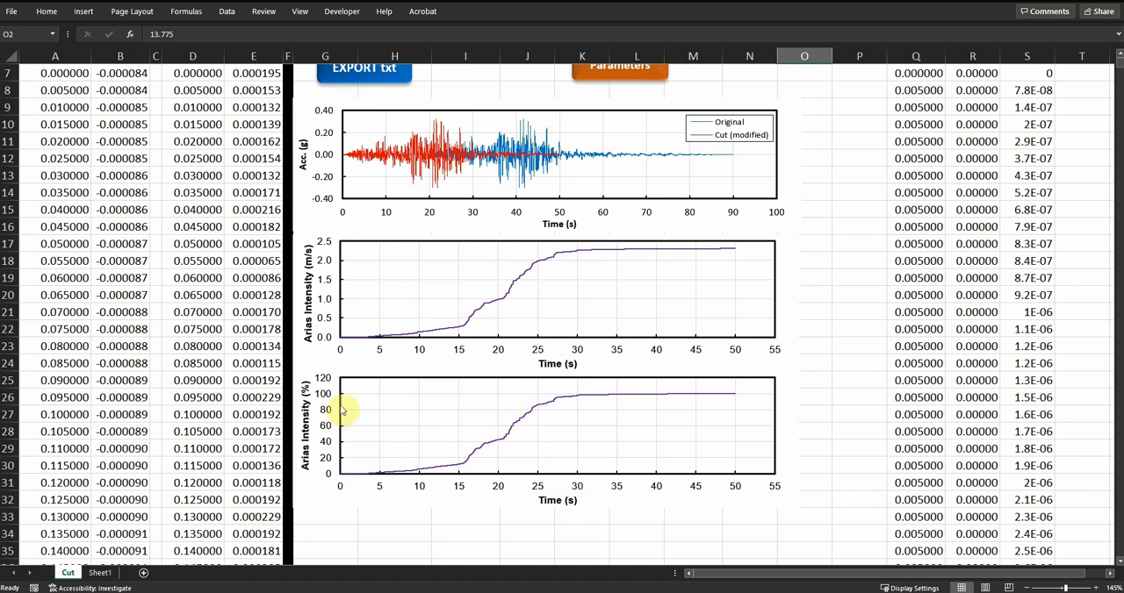
{"action": "mouse_move", "coordinate": [348, 465]}
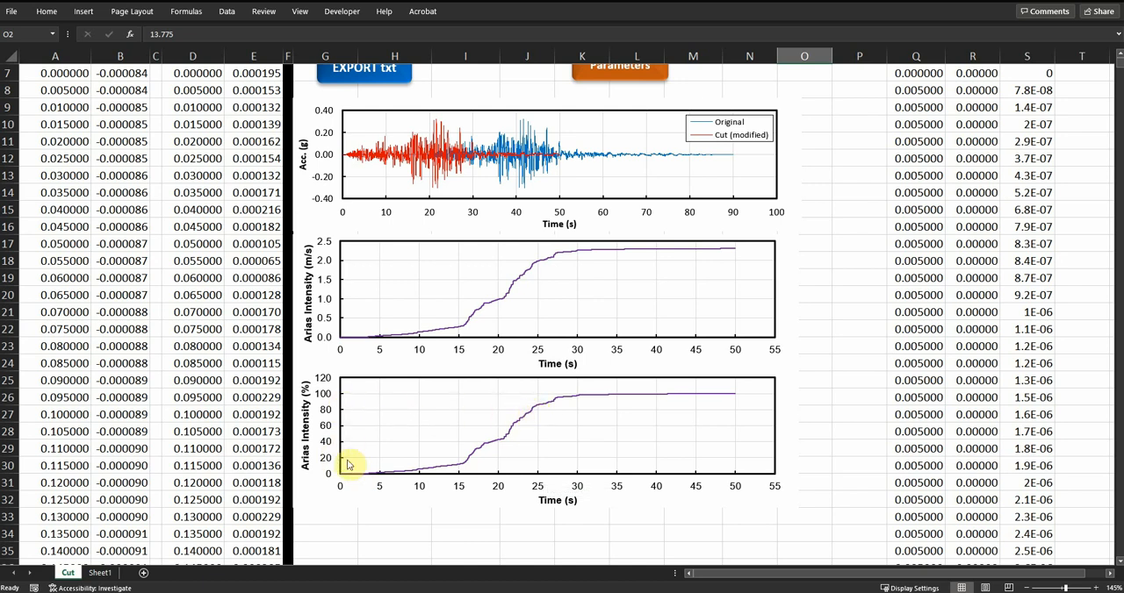
{"action": "mouse_move", "coordinate": [418, 481]}
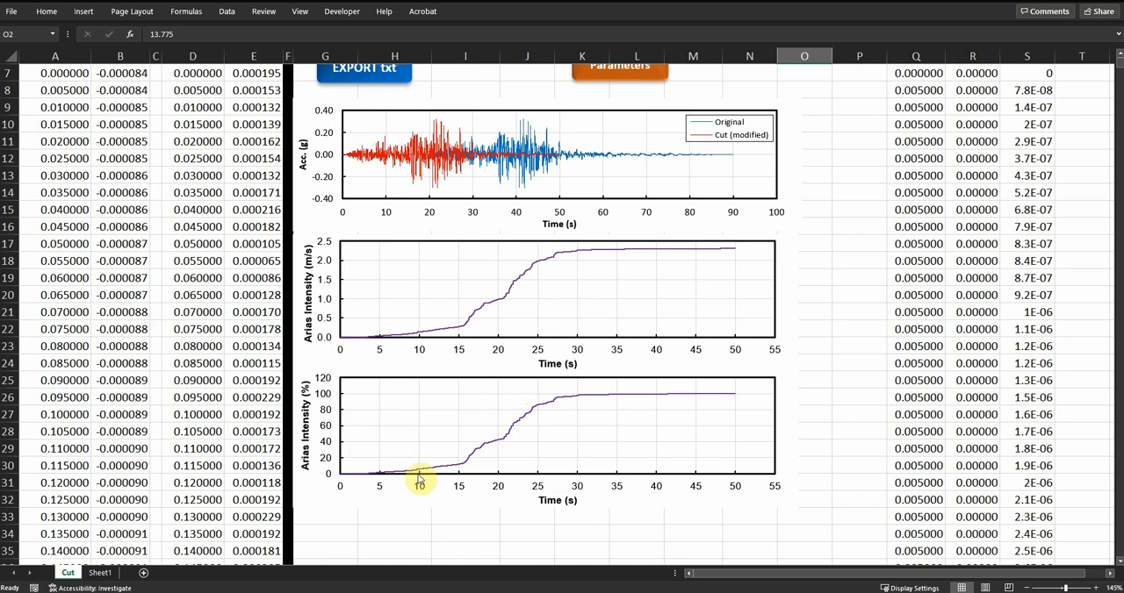
{"action": "mouse_move", "coordinate": [544, 472]}
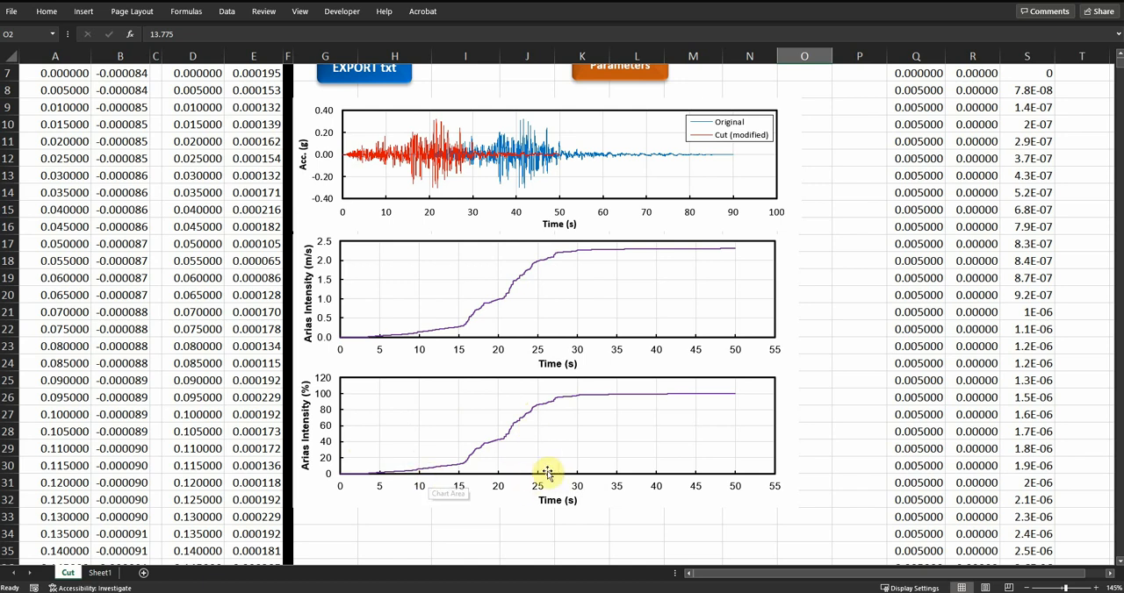
{"action": "mouse_move", "coordinate": [743, 376]}
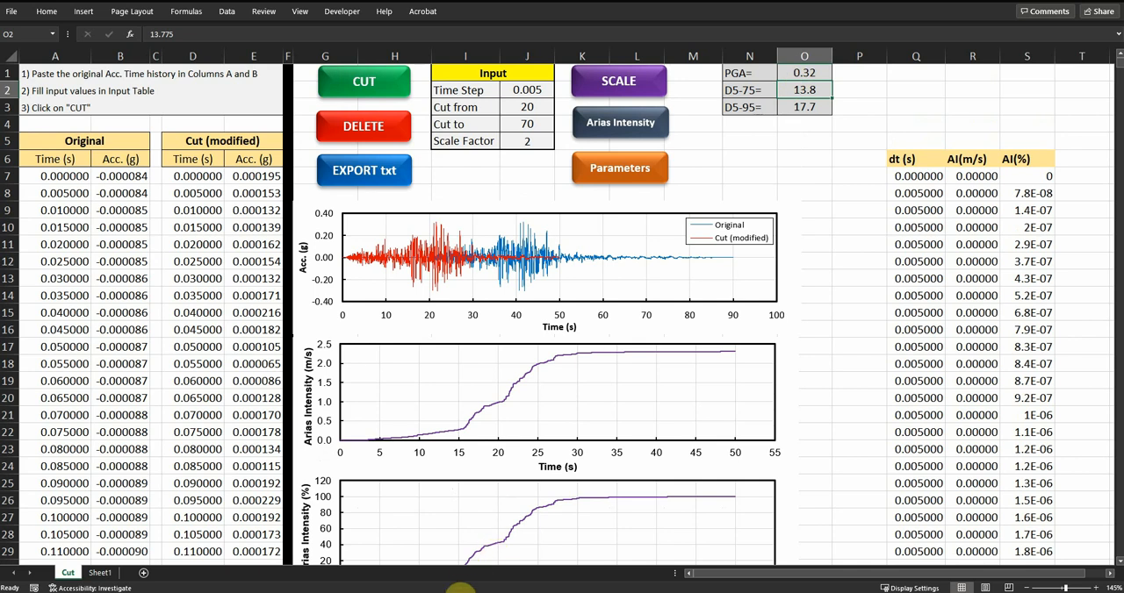
Review the D5-75 XLOOKUP line: the 5 percent lookup value and the Arias percentage range S7:S1048576
{"action": "left_click", "coordinate": [620, 168]}
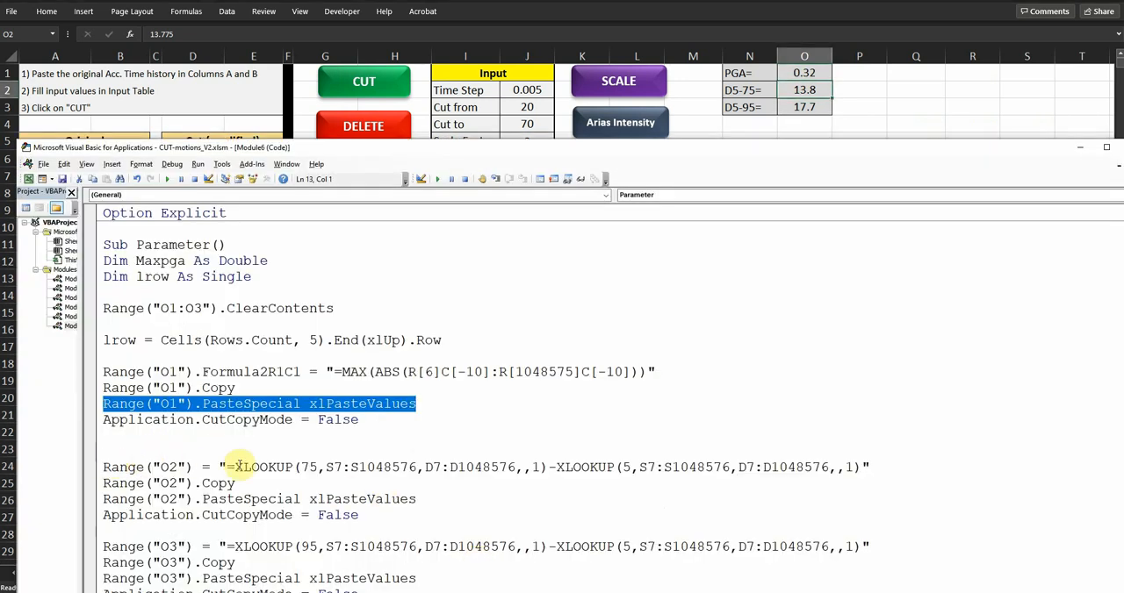
{"action": "double_click", "coordinate": [306, 467]}
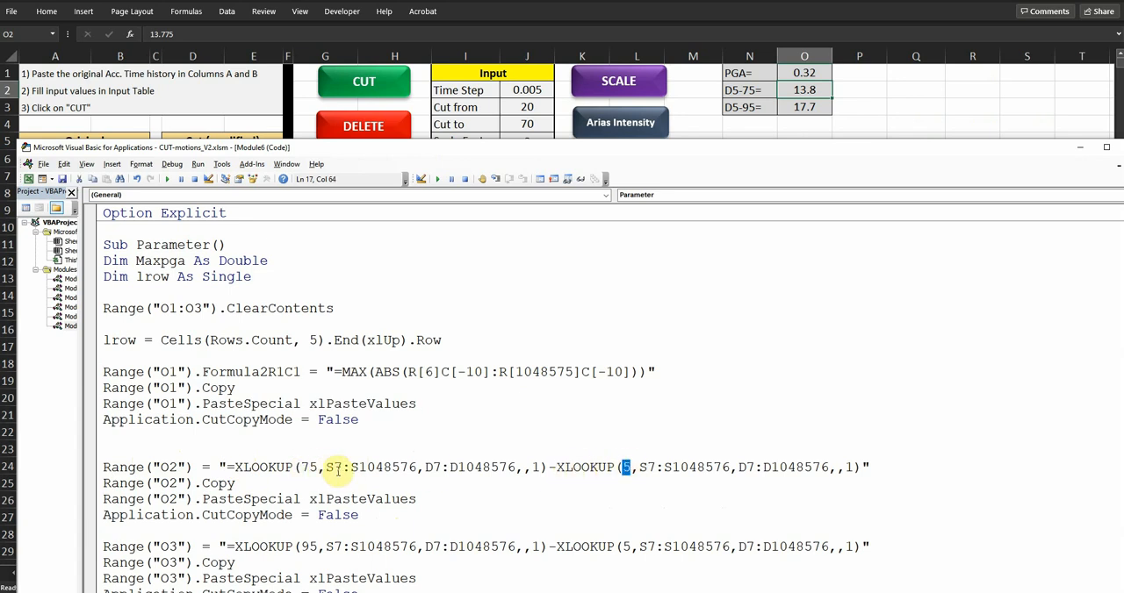
{"action": "double_click", "coordinate": [335, 467]}
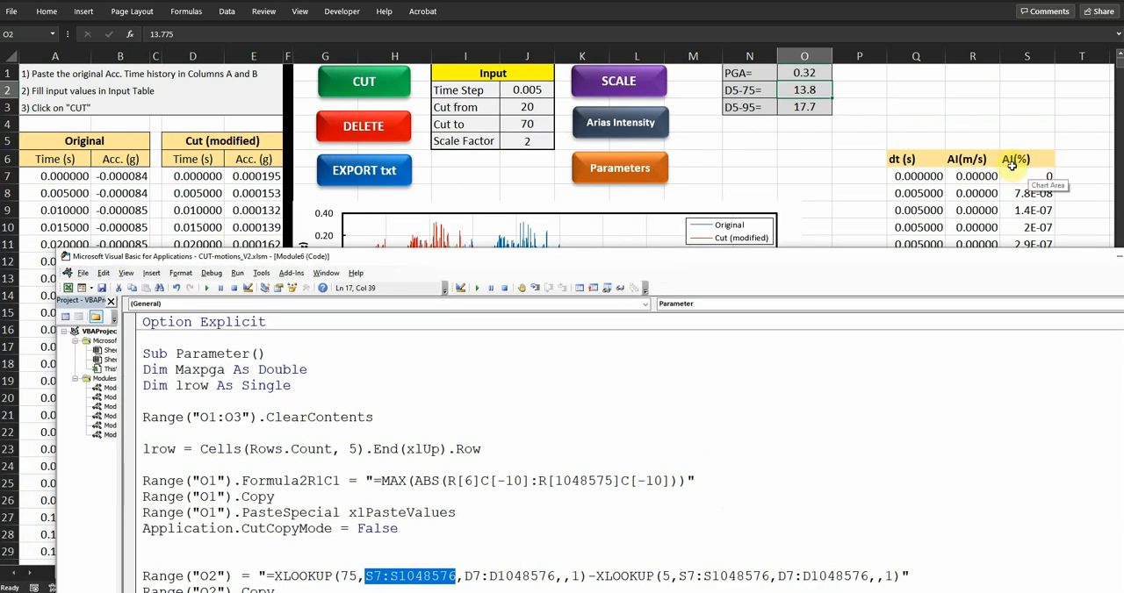
{"action": "mouse_move", "coordinate": [660, 413]}
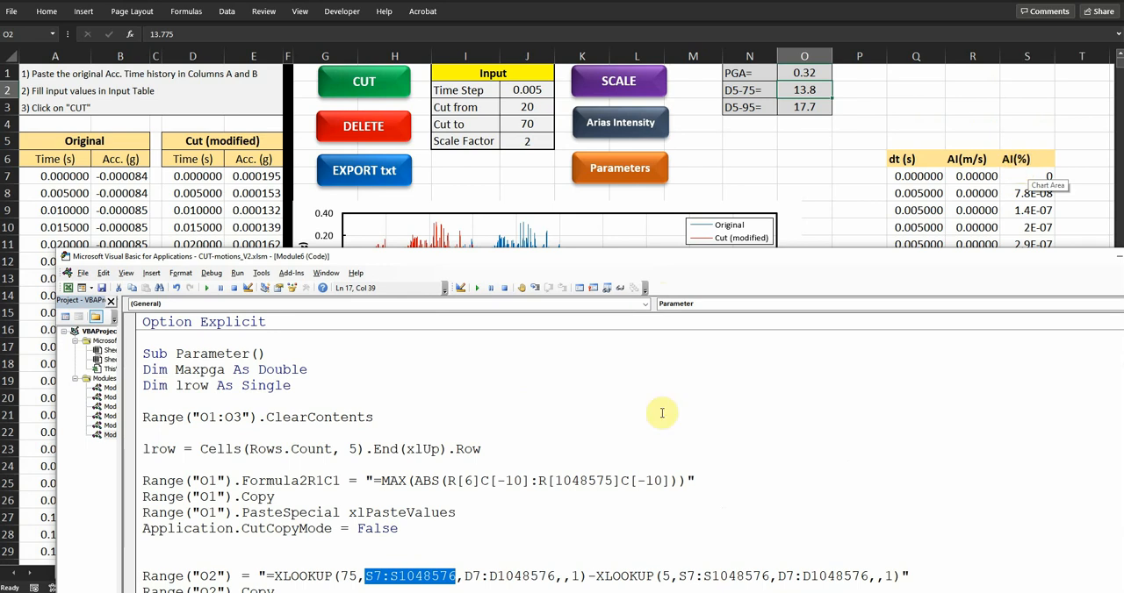
{"action": "mouse_move", "coordinate": [498, 544]}
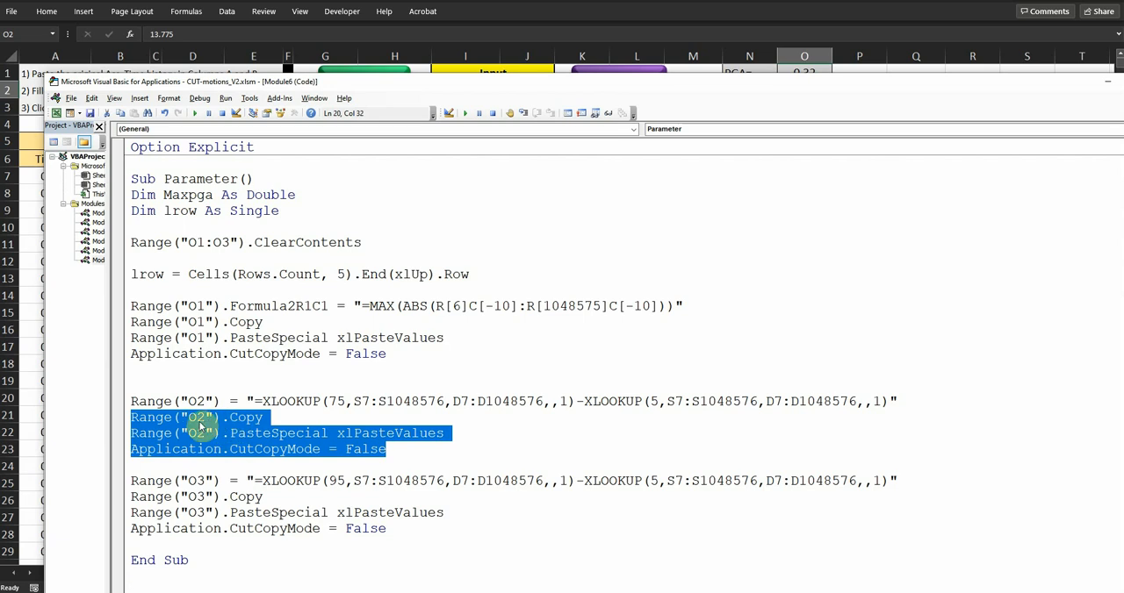
{"action": "mouse_move", "coordinate": [333, 407]}
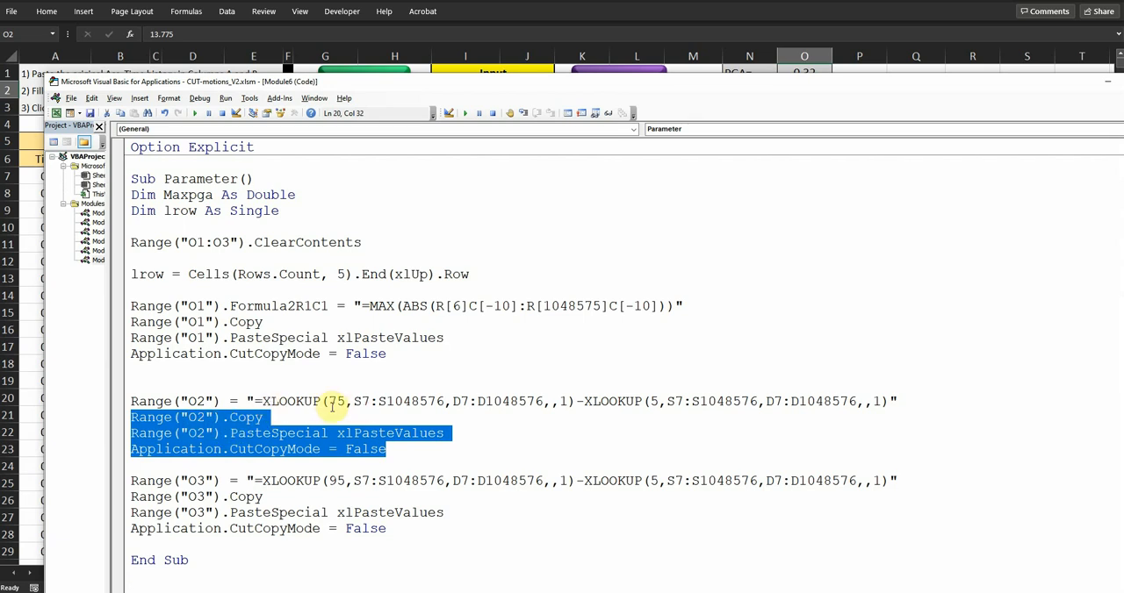
{"action": "mouse_move", "coordinate": [769, 103]}
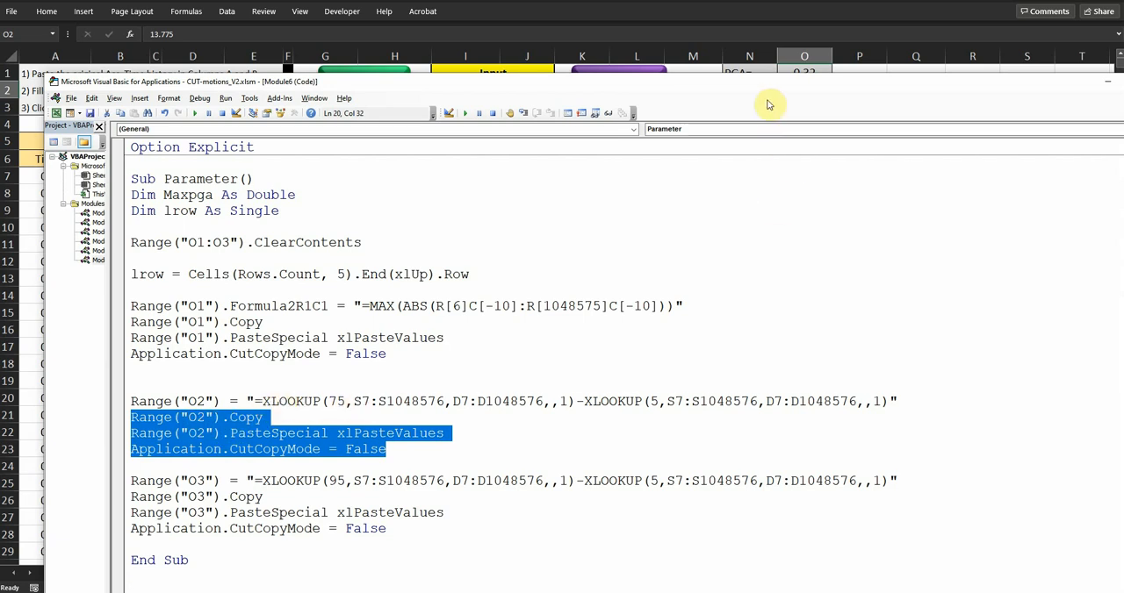
{"action": "mouse_move", "coordinate": [172, 469]}
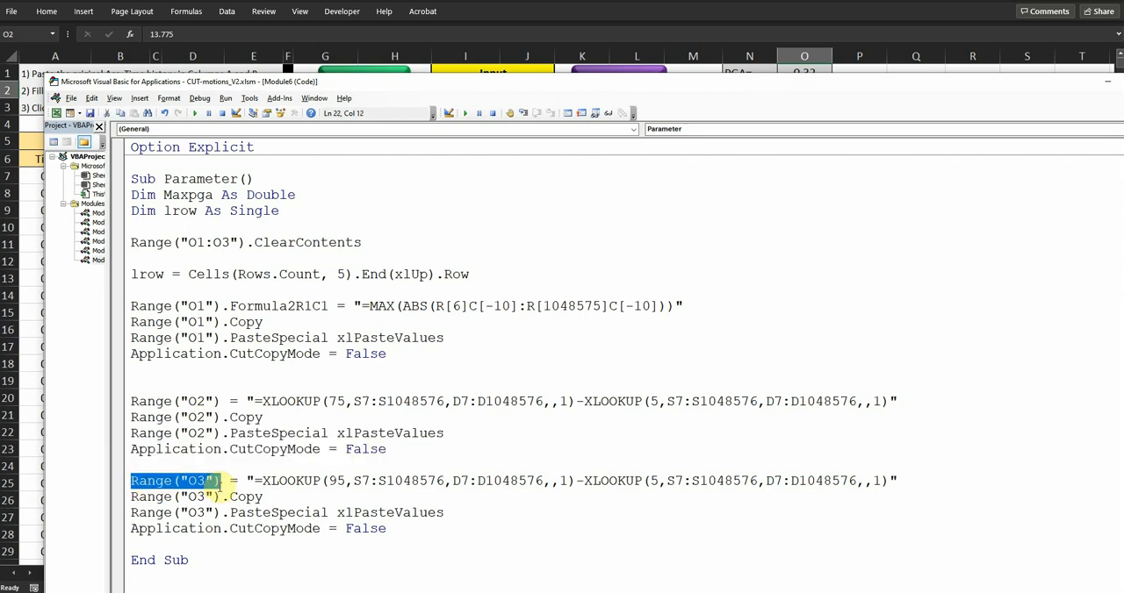
Mark the lines computing D5-95 and review their 95 percent lookup value
{"action": "left_click_drag", "start_coordinate": [130, 481], "coordinate": [263, 497]}
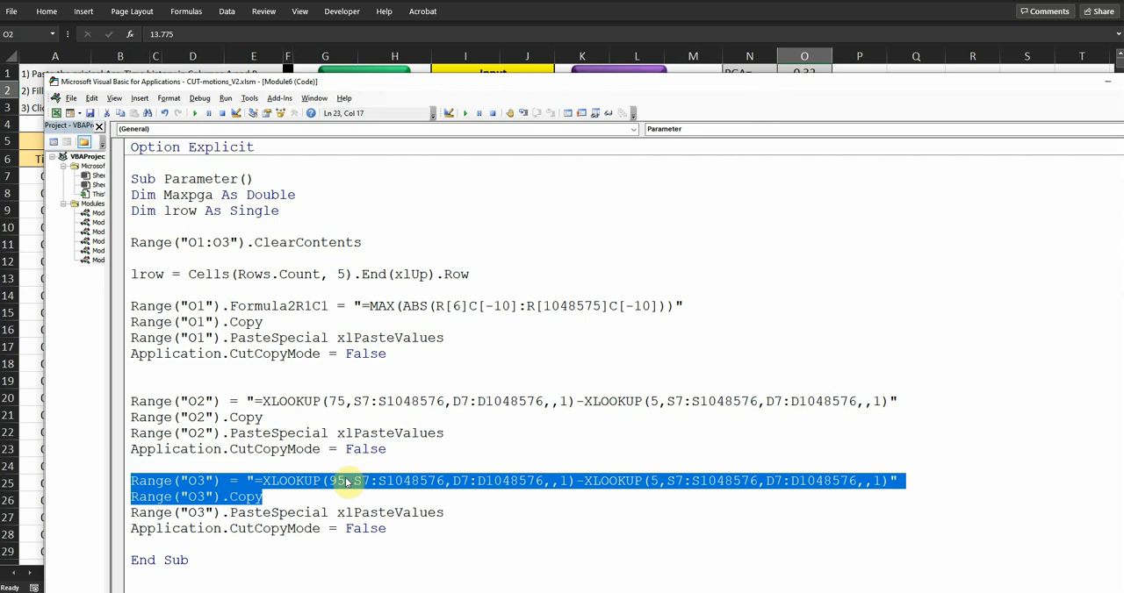
{"action": "double_click", "coordinate": [330, 482]}
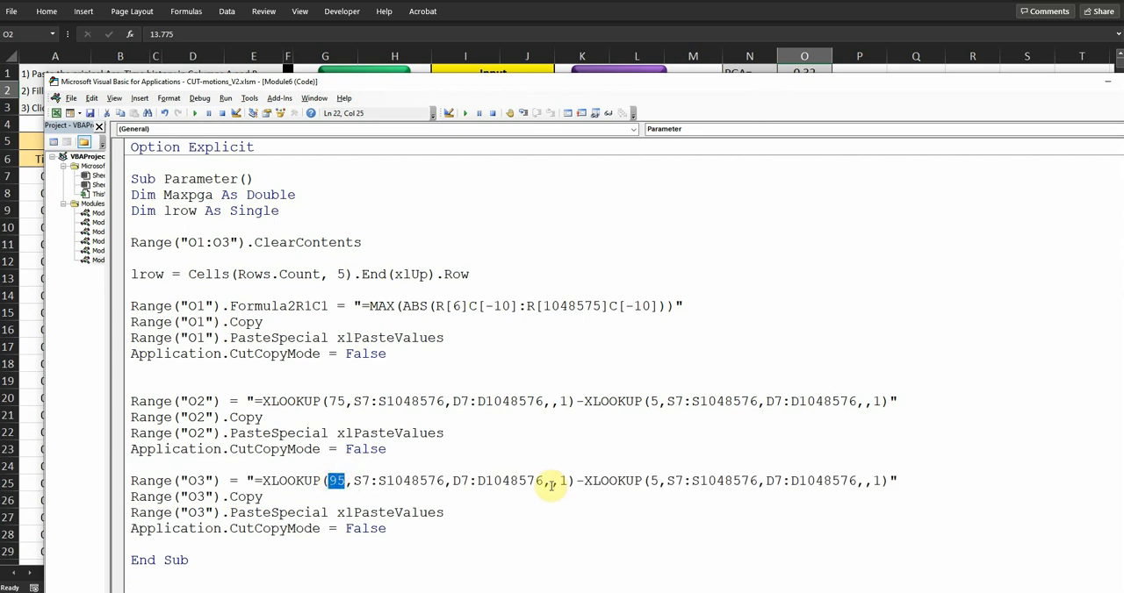
{"action": "mouse_move", "coordinate": [311, 493]}
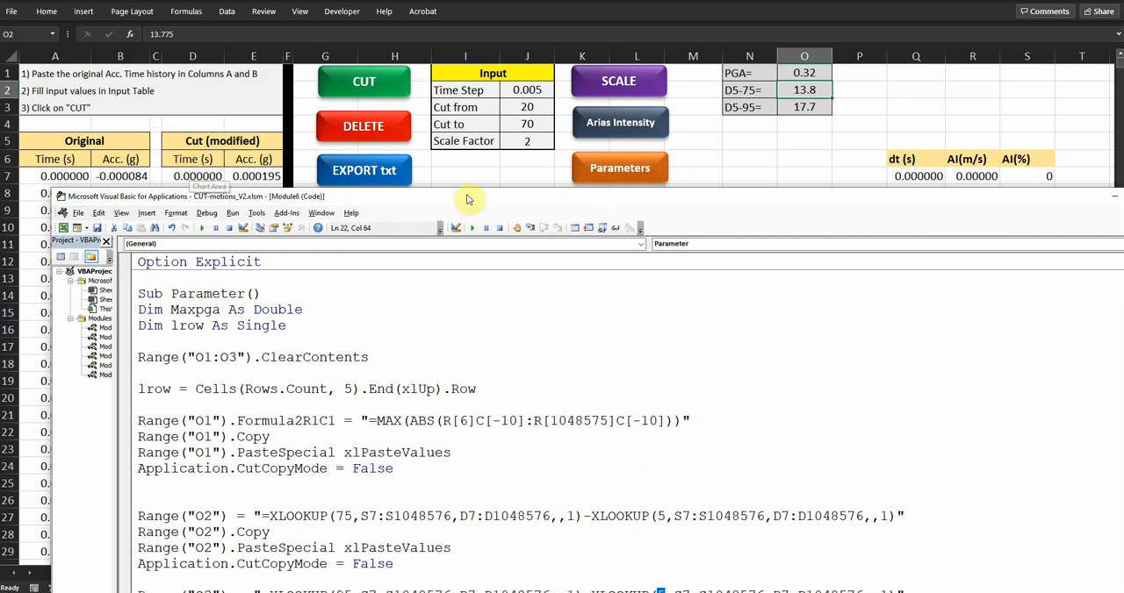
{"action": "double_click", "coordinate": [196, 196]}
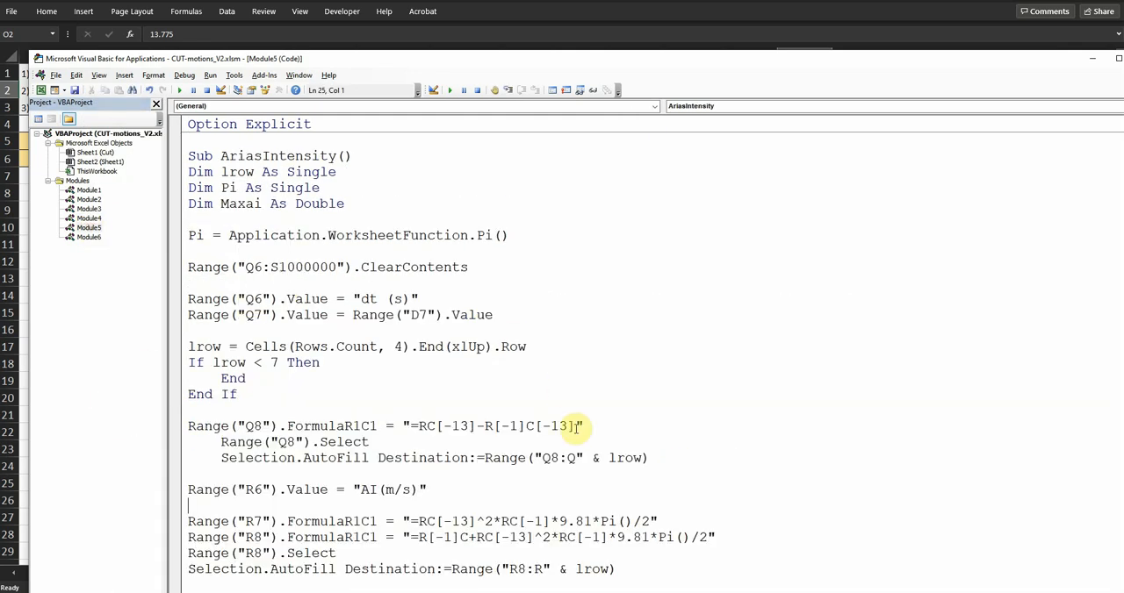
{"action": "mouse_move", "coordinate": [555, 414]}
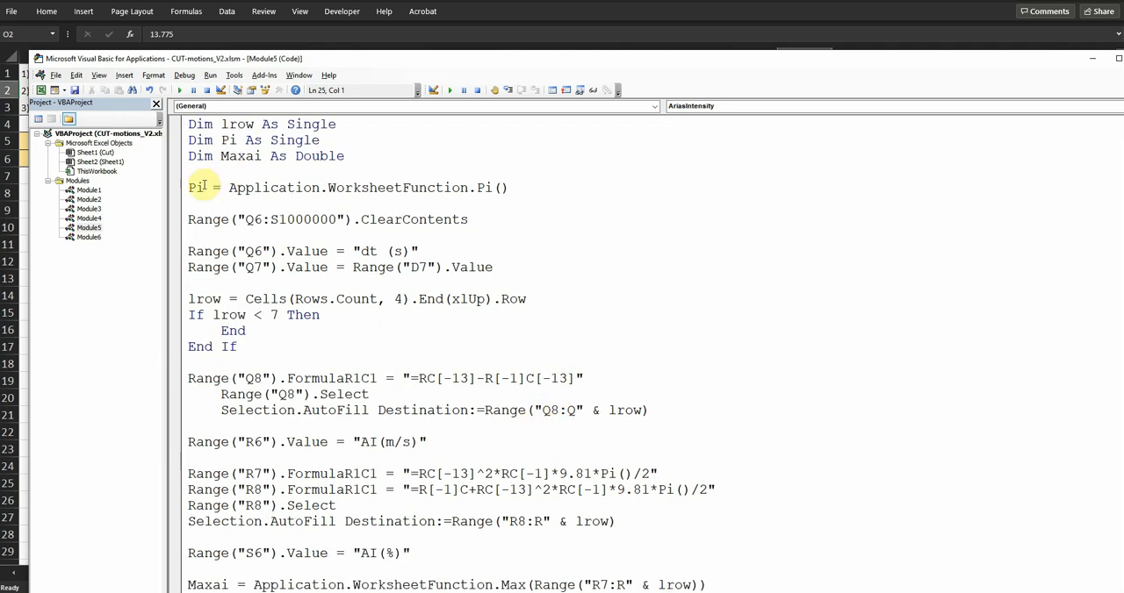
{"action": "mouse_move", "coordinate": [209, 204]}
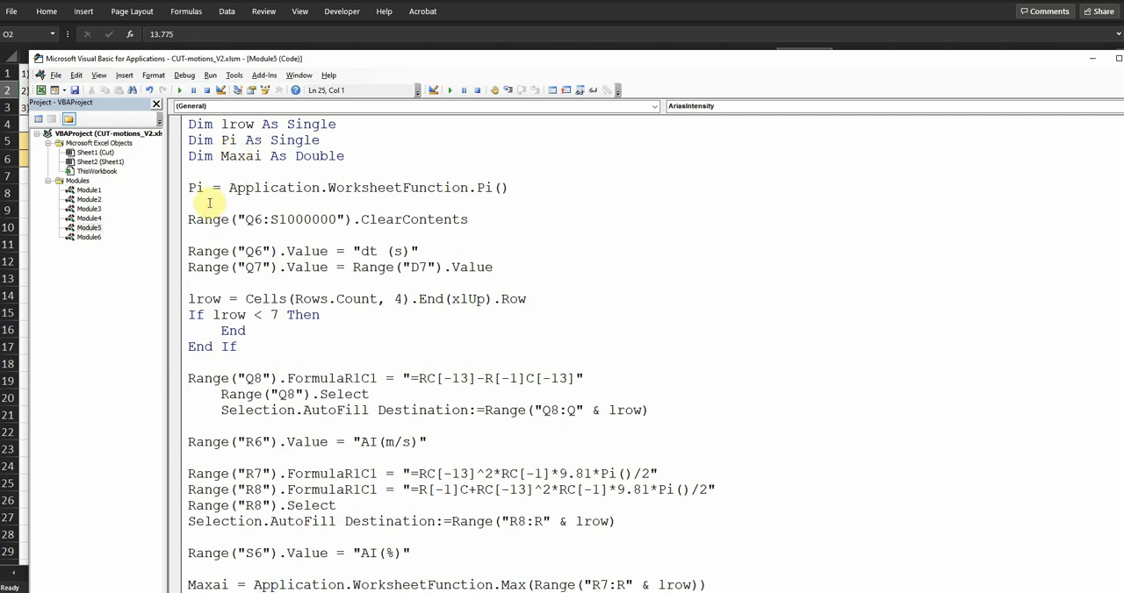
{"action": "double_click", "coordinate": [200, 187]}
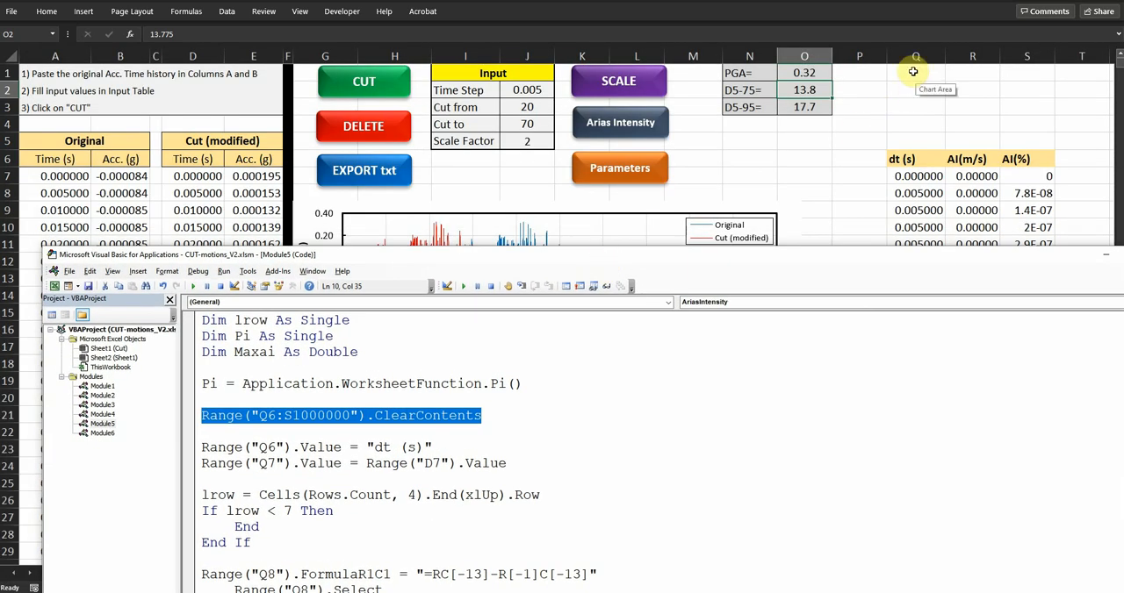
{"action": "mouse_move", "coordinate": [285, 354]}
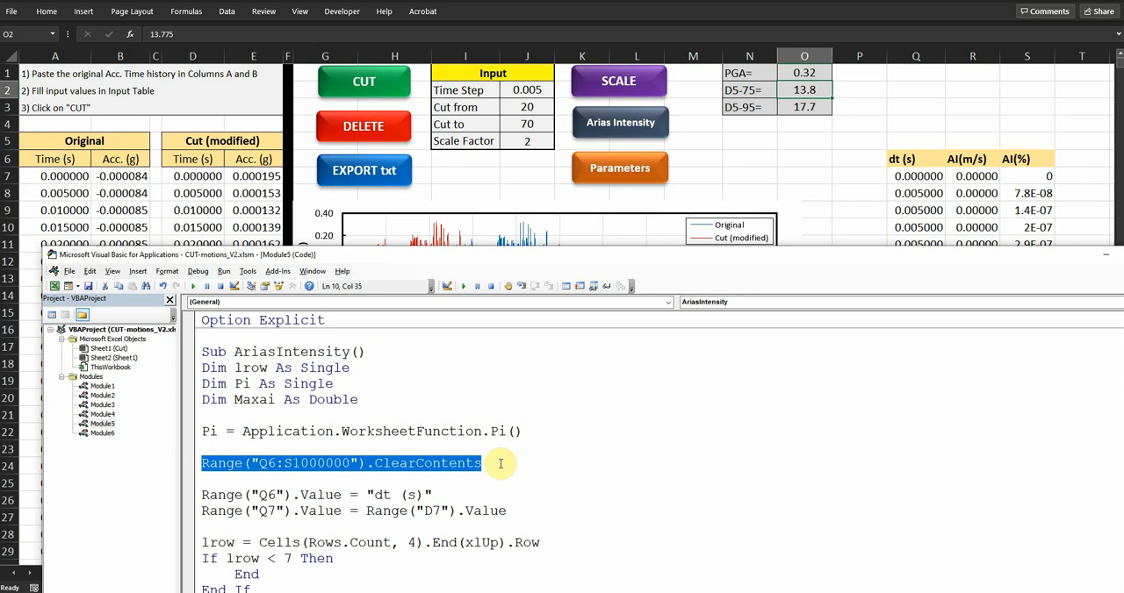
{"action": "scroll", "scroll_direction": "down", "scroll_amount": 3}
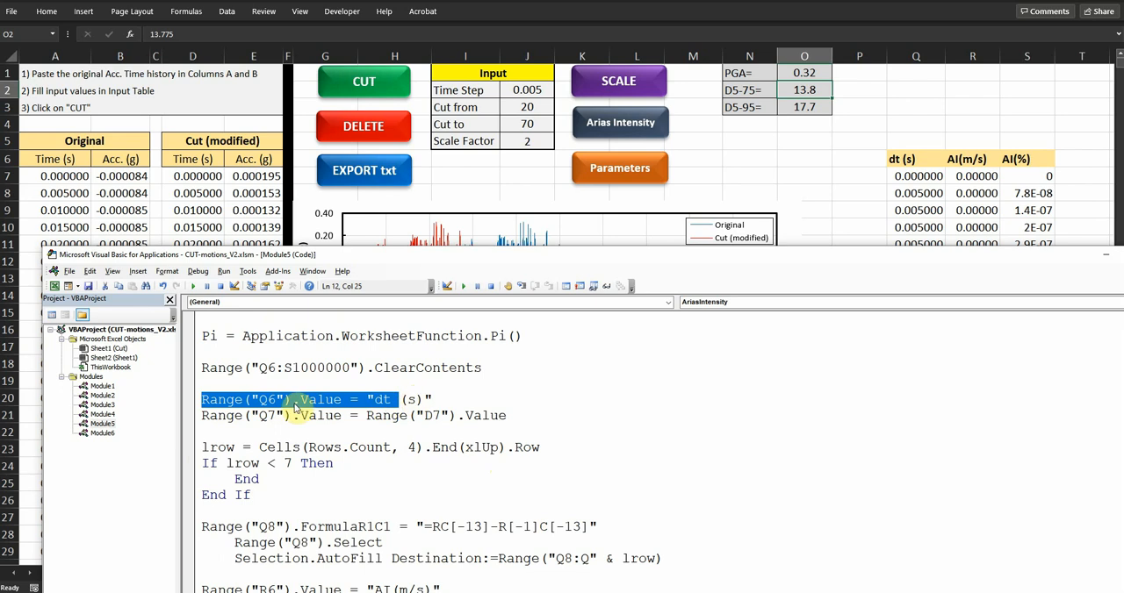
{"action": "mouse_move", "coordinate": [225, 416]}
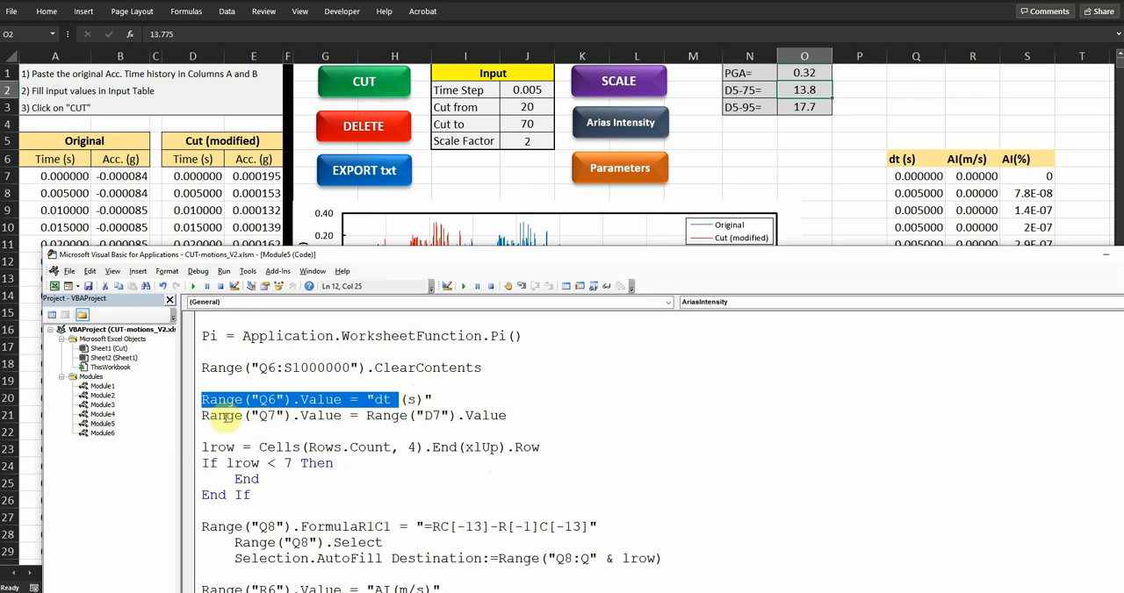
{"action": "mouse_move", "coordinate": [278, 419]}
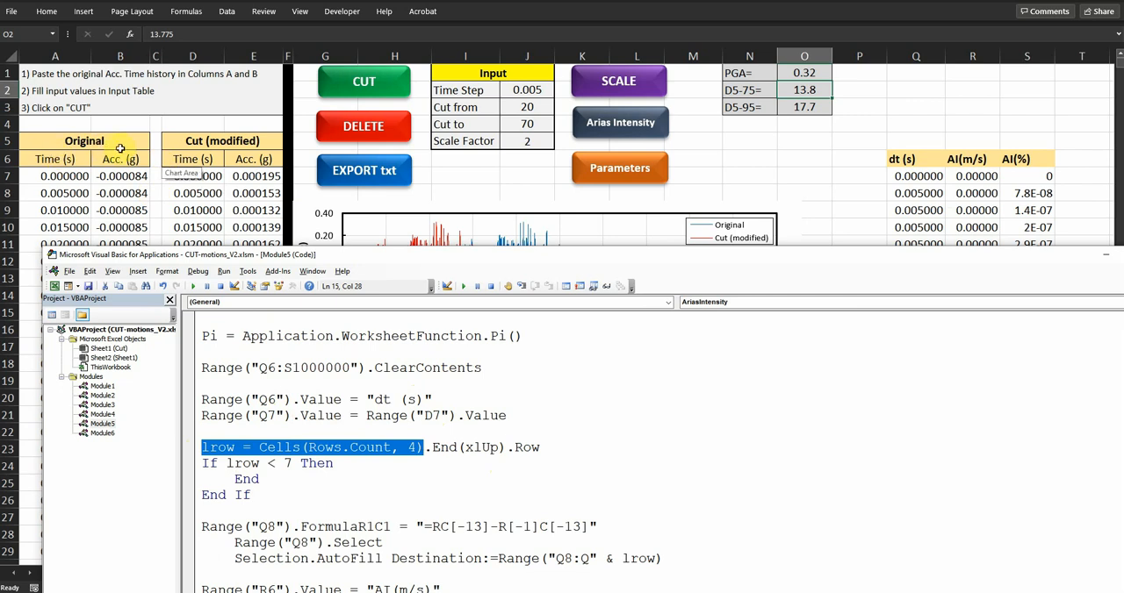
{"action": "mouse_move", "coordinate": [546, 446]}
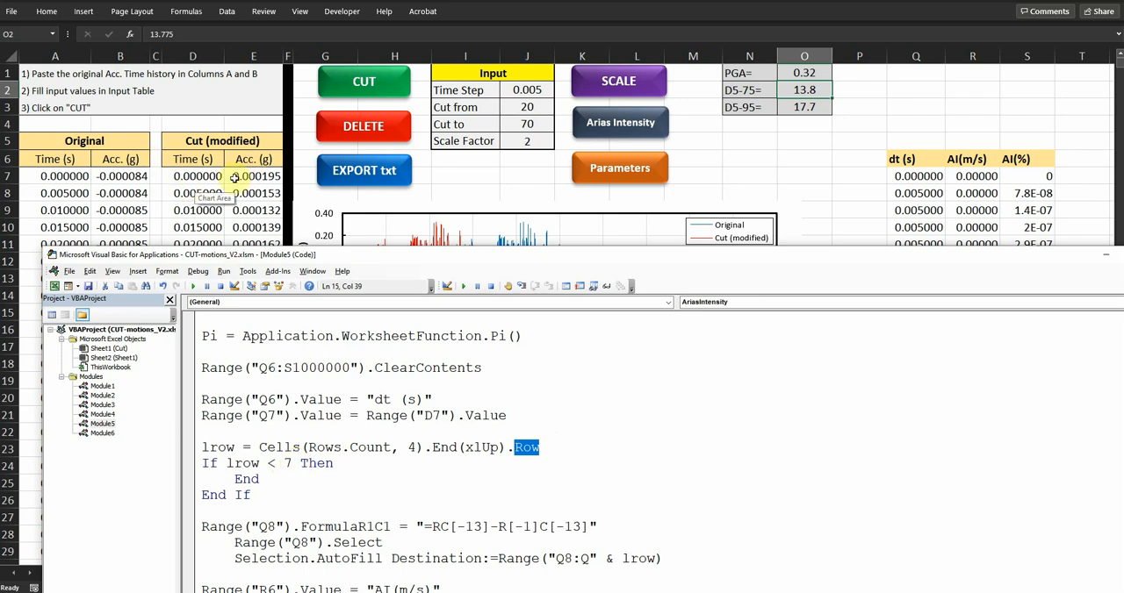
{"action": "scroll", "scroll_direction": "down", "scroll_amount": 3}
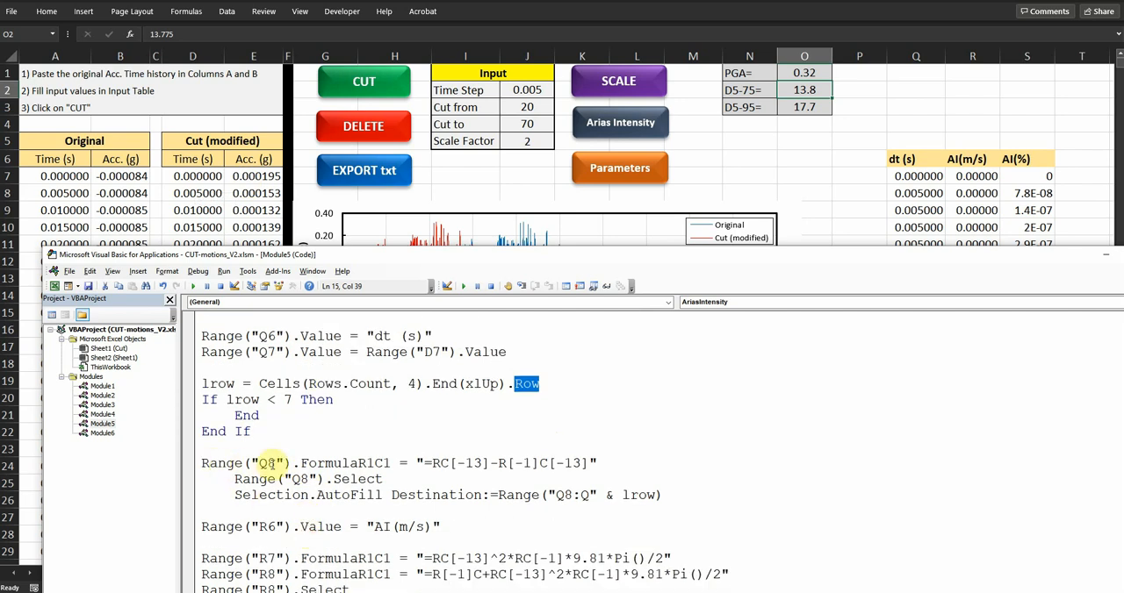
{"action": "mouse_move", "coordinate": [561, 351]}
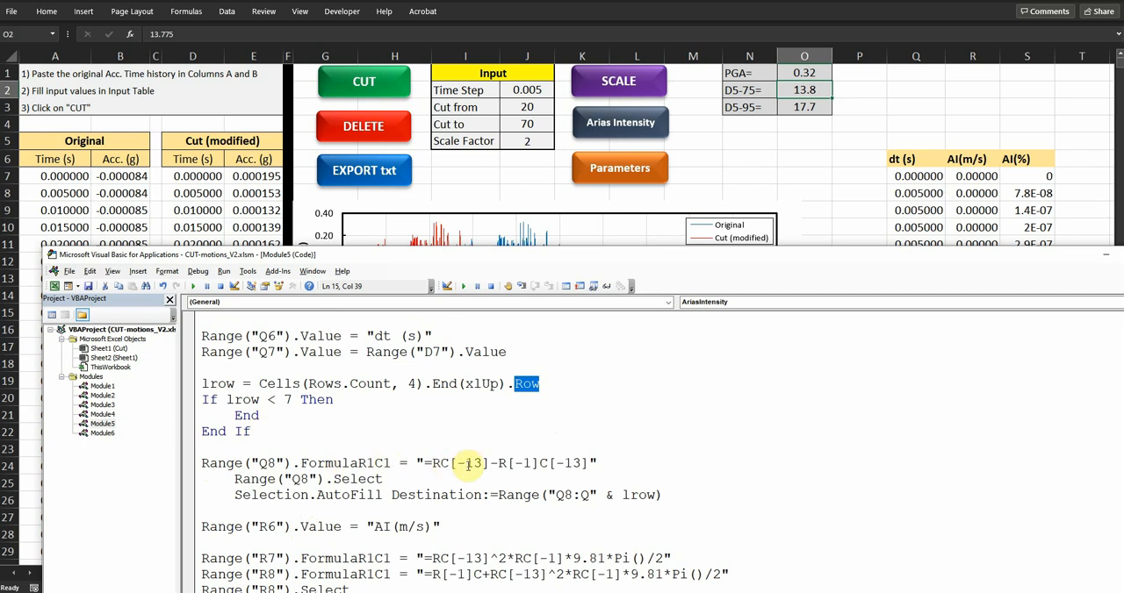
{"action": "mouse_move", "coordinate": [179, 201]}
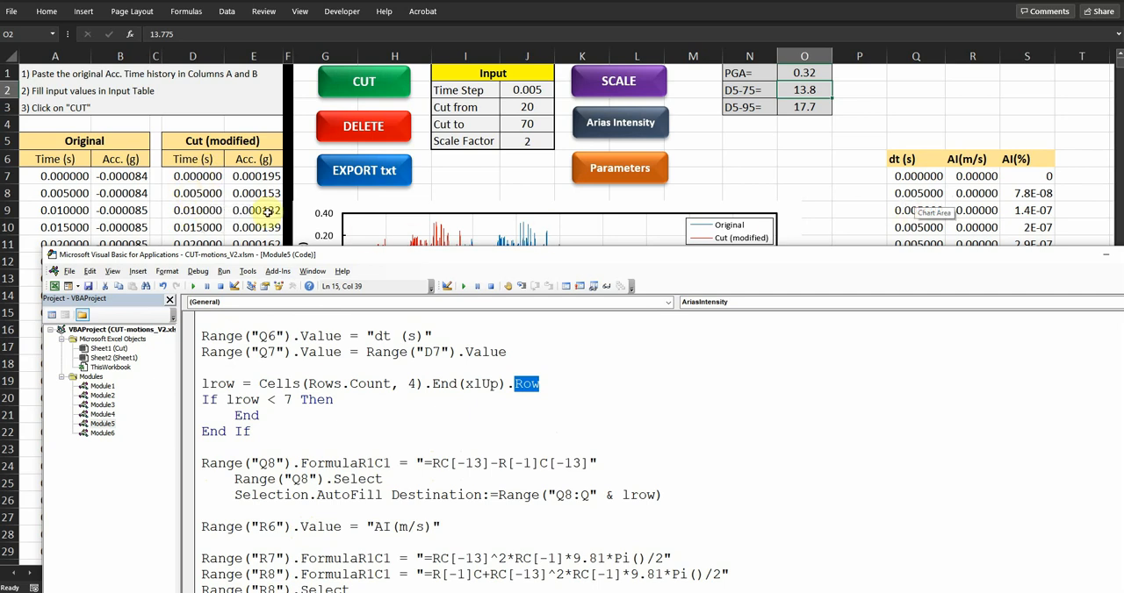
{"action": "mouse_move", "coordinate": [196, 197]}
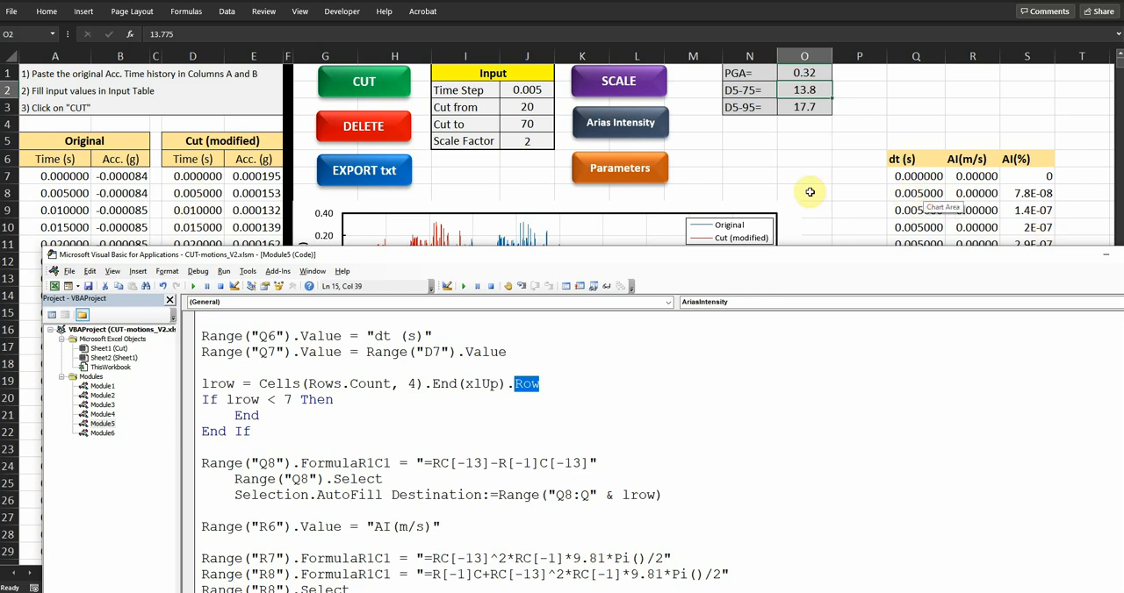
{"action": "mouse_move", "coordinate": [920, 211]}
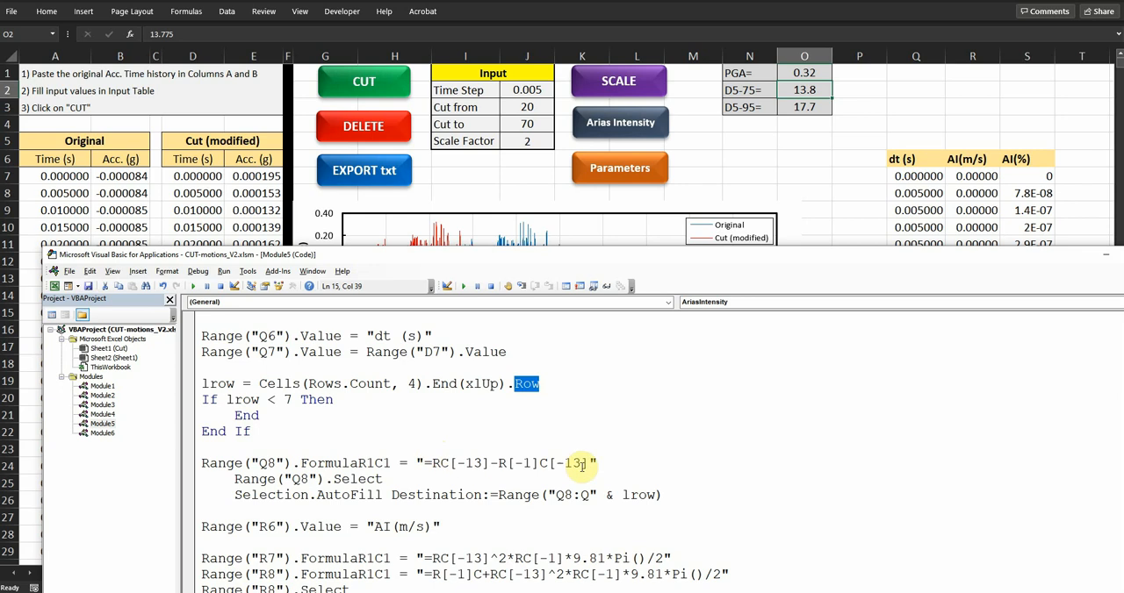
{"action": "mouse_move", "coordinate": [255, 463]}
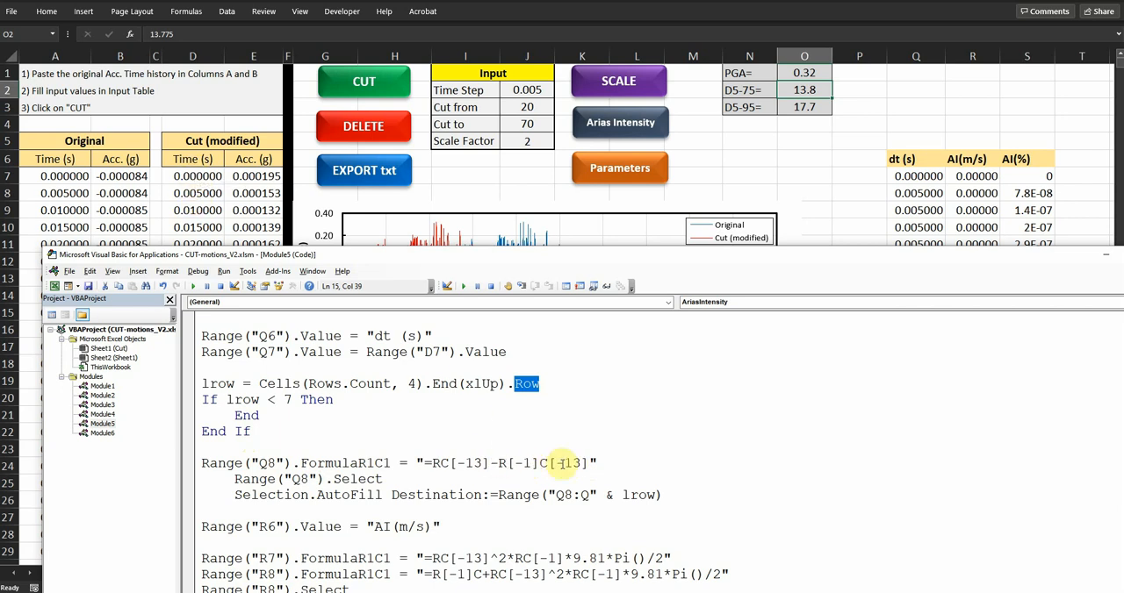
{"action": "mouse_move", "coordinate": [745, 274]}
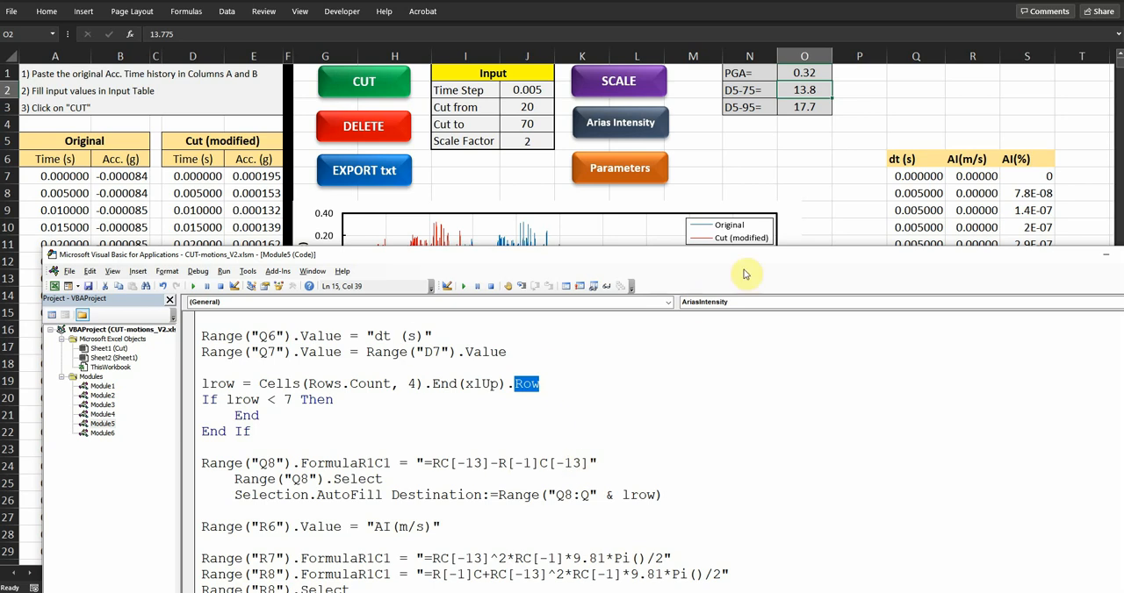
{"action": "mouse_move", "coordinate": [347, 530]}
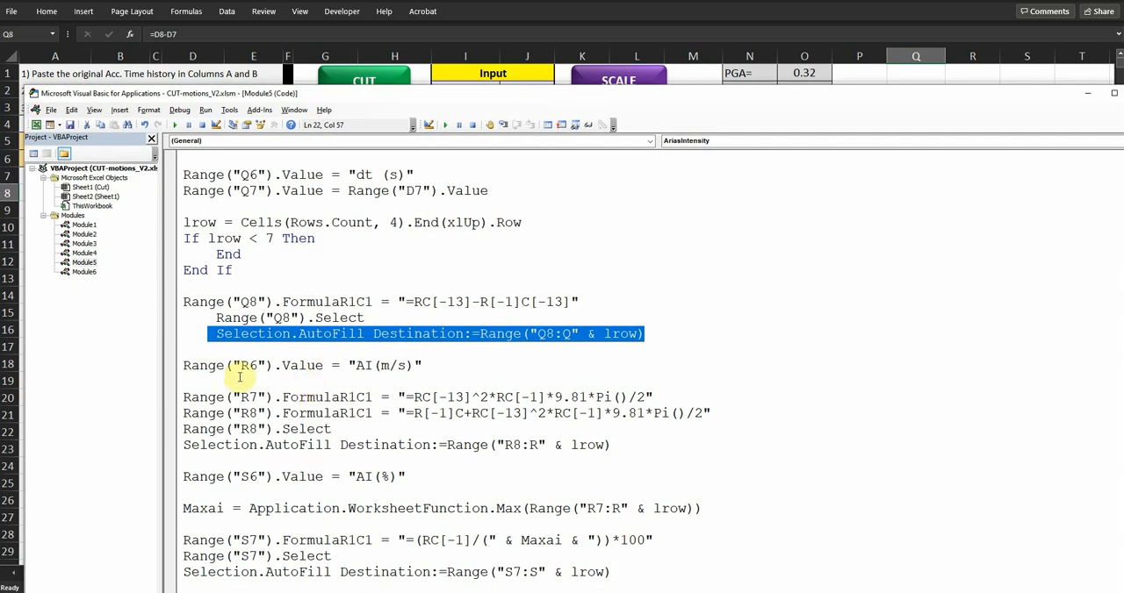
{"action": "mouse_move", "coordinate": [334, 374]}
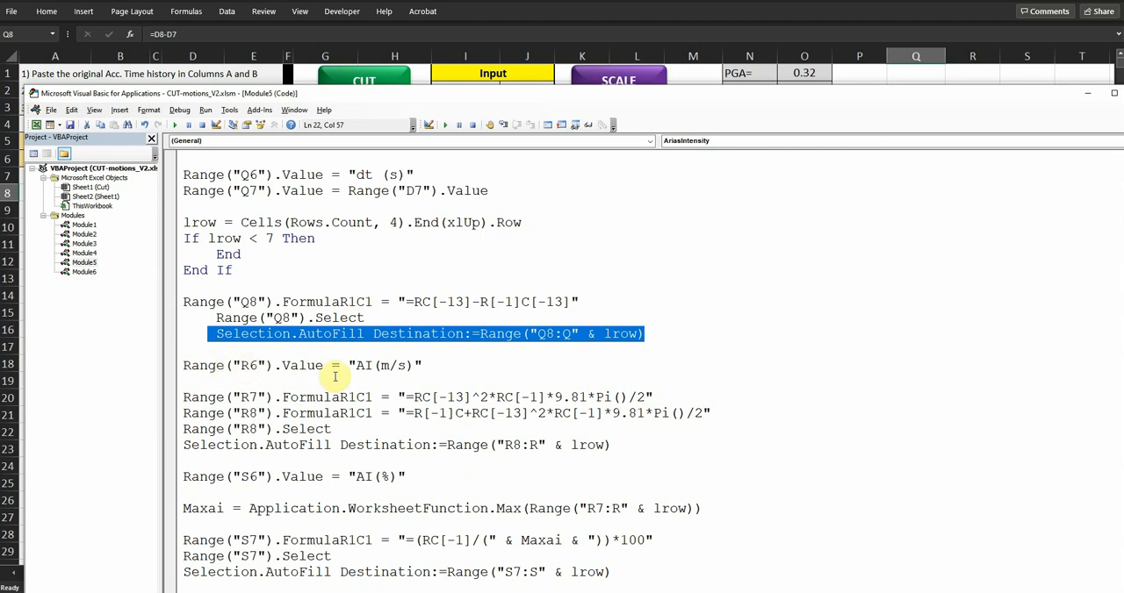
{"action": "mouse_move", "coordinate": [390, 372]}
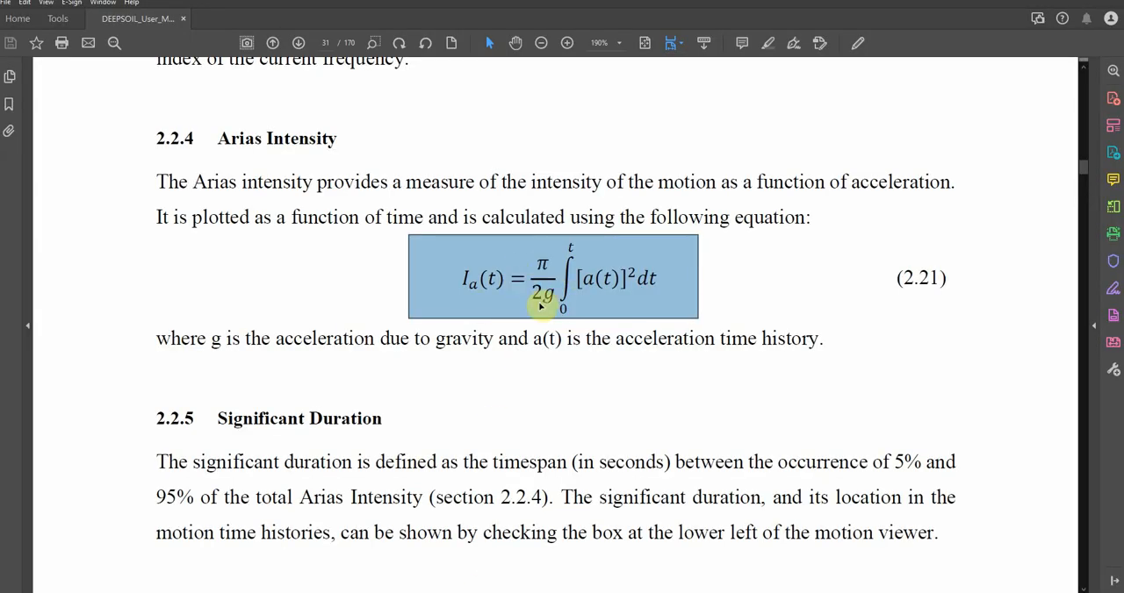
{"action": "mouse_move", "coordinate": [597, 283]}
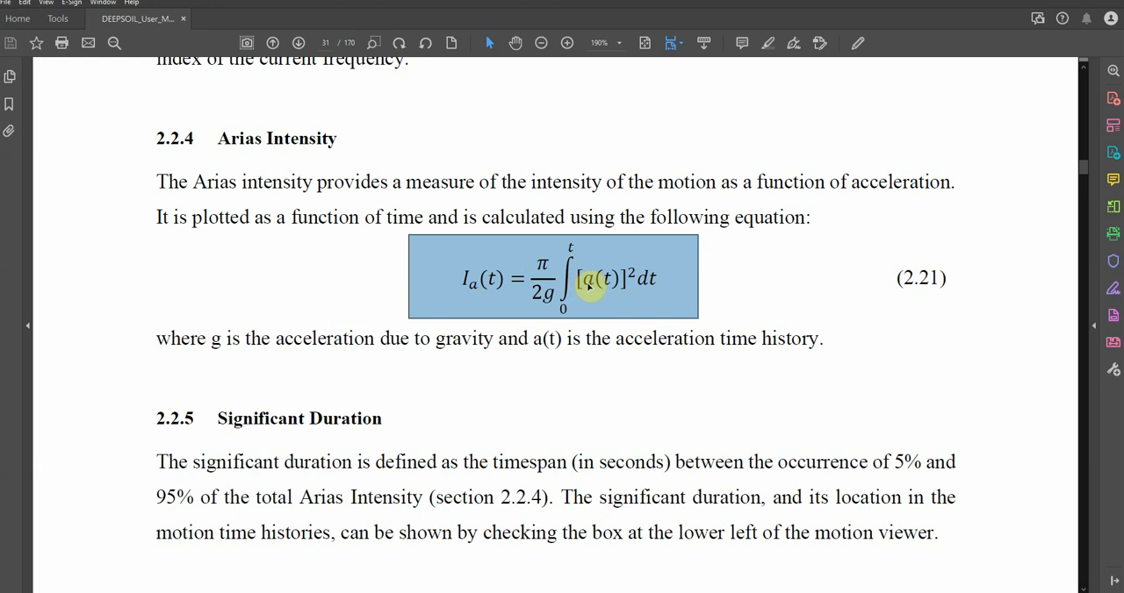
{"action": "mouse_move", "coordinate": [1019, 13]}
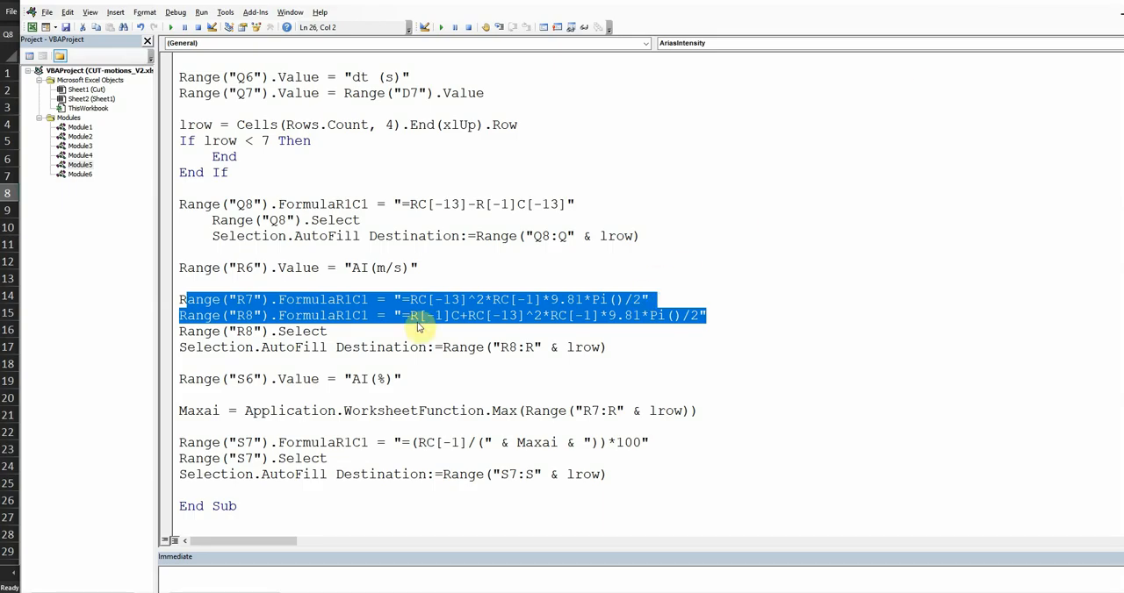
{"action": "mouse_move", "coordinate": [622, 355]}
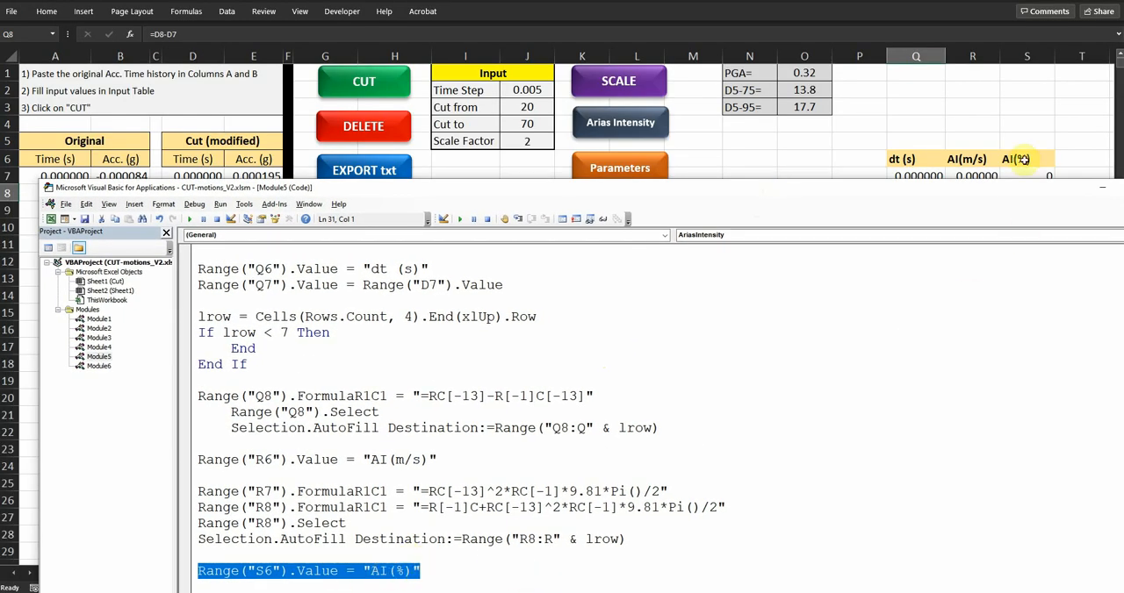
{"action": "mouse_move", "coordinate": [1032, 158]}
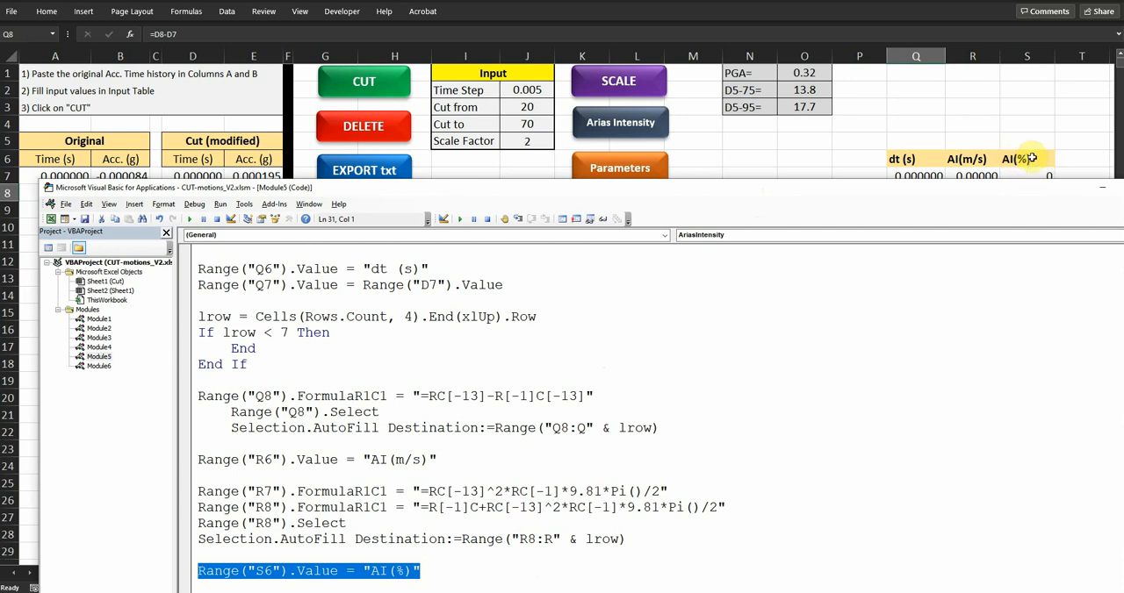
{"action": "mouse_move", "coordinate": [692, 198]}
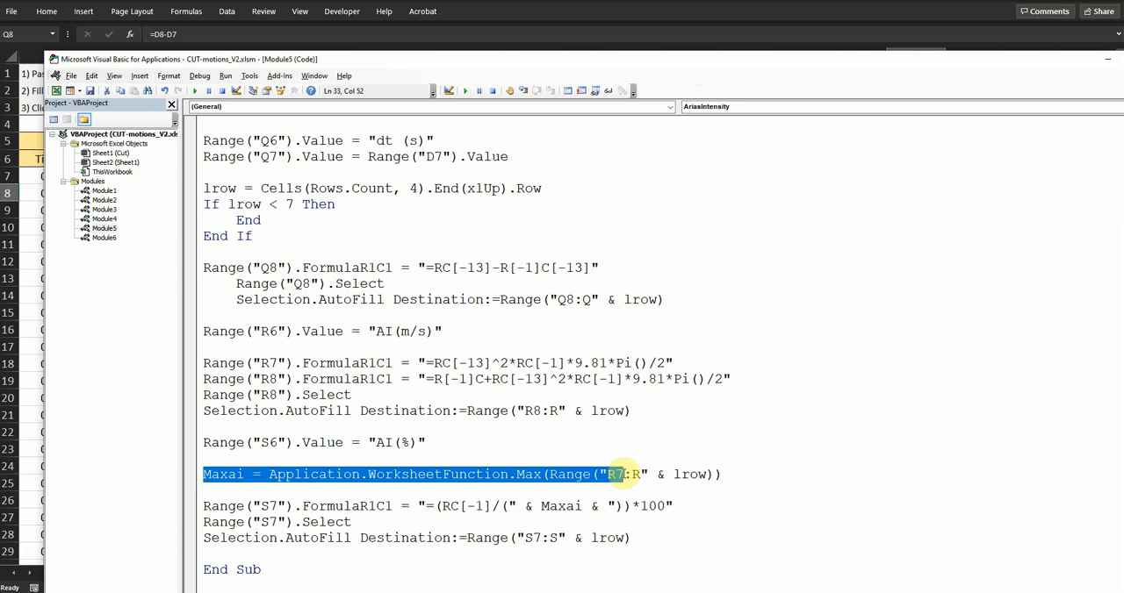
{"action": "mouse_move", "coordinate": [623, 474]}
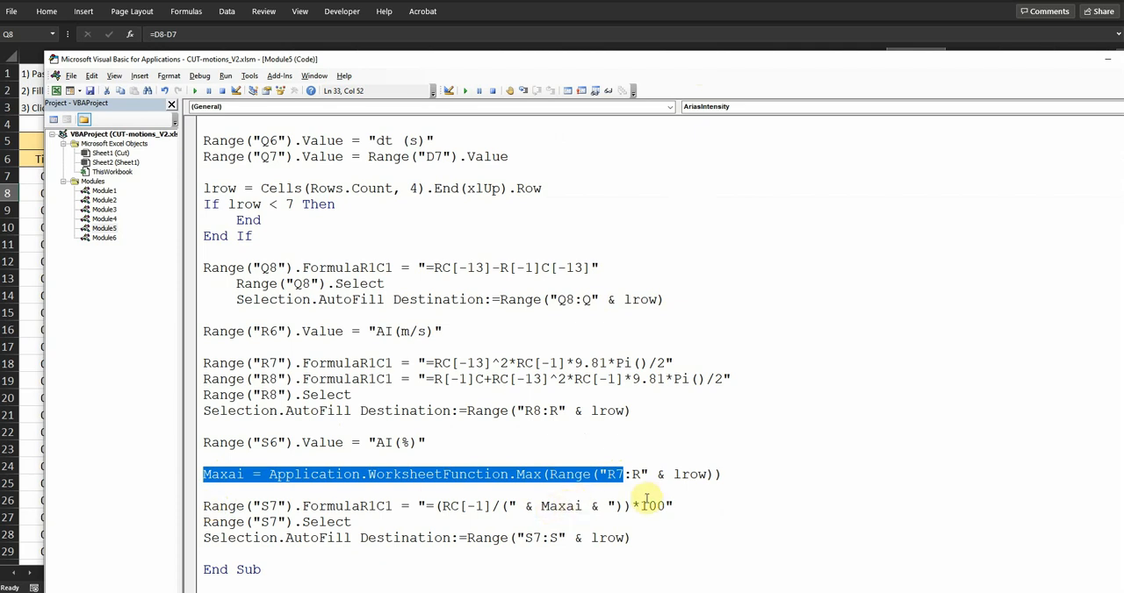
{"action": "mouse_move", "coordinate": [650, 514]}
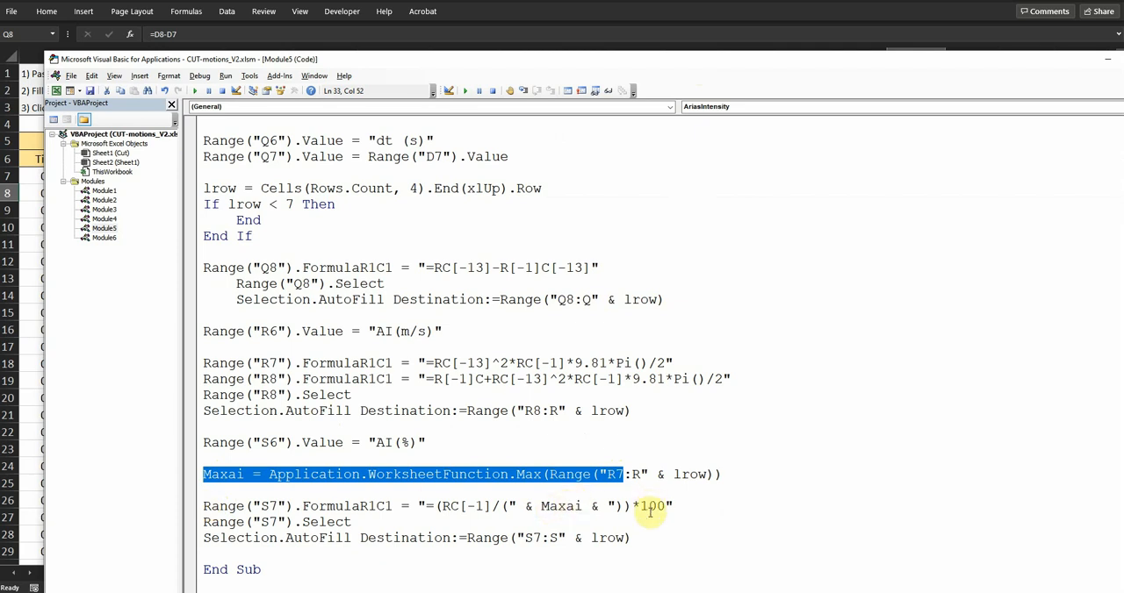
{"action": "mouse_move", "coordinate": [572, 539]}
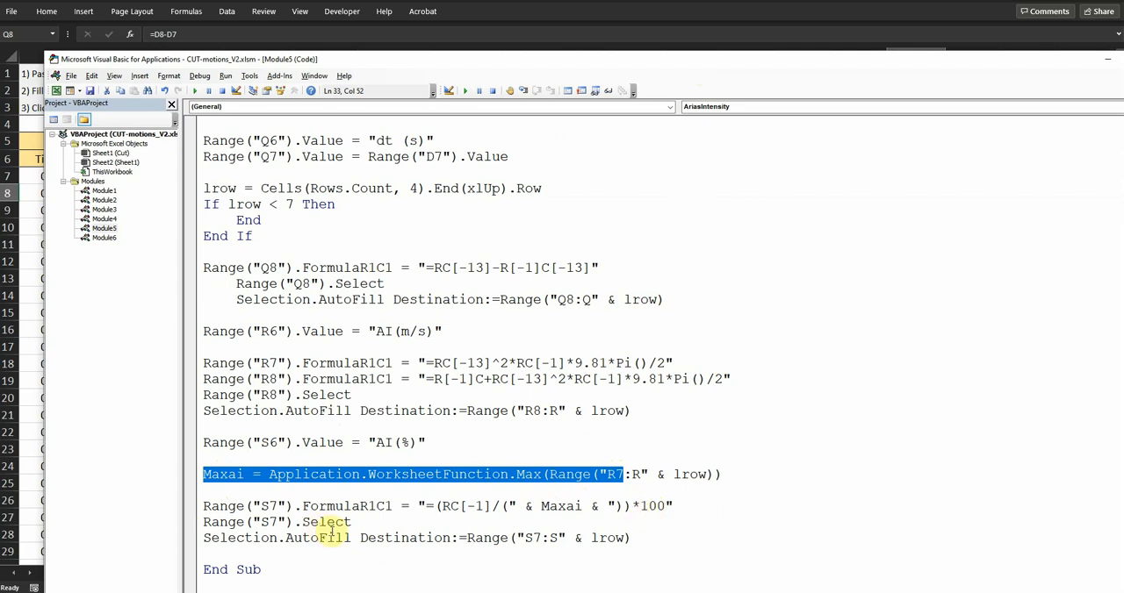
Review the max-normalized Arias intensity percentage line before returning to the worksheet
{"action": "double_click", "coordinate": [318, 537]}
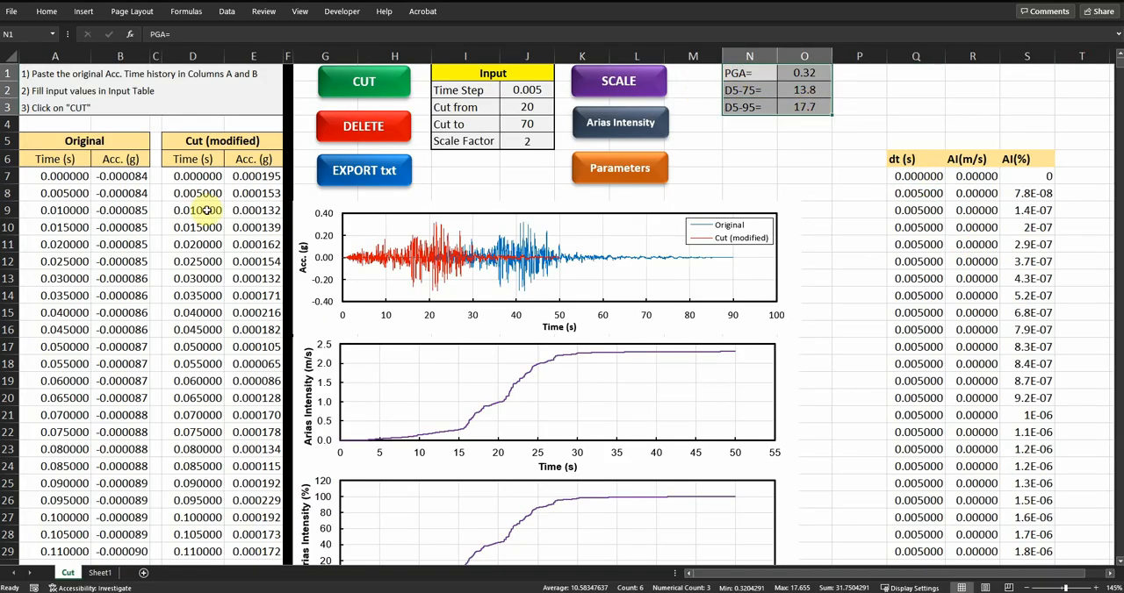
Select the acceleration time-history chart to show its SERIES data formula
{"action": "scroll", "scroll_direction": "down", "scroll_amount": 3}
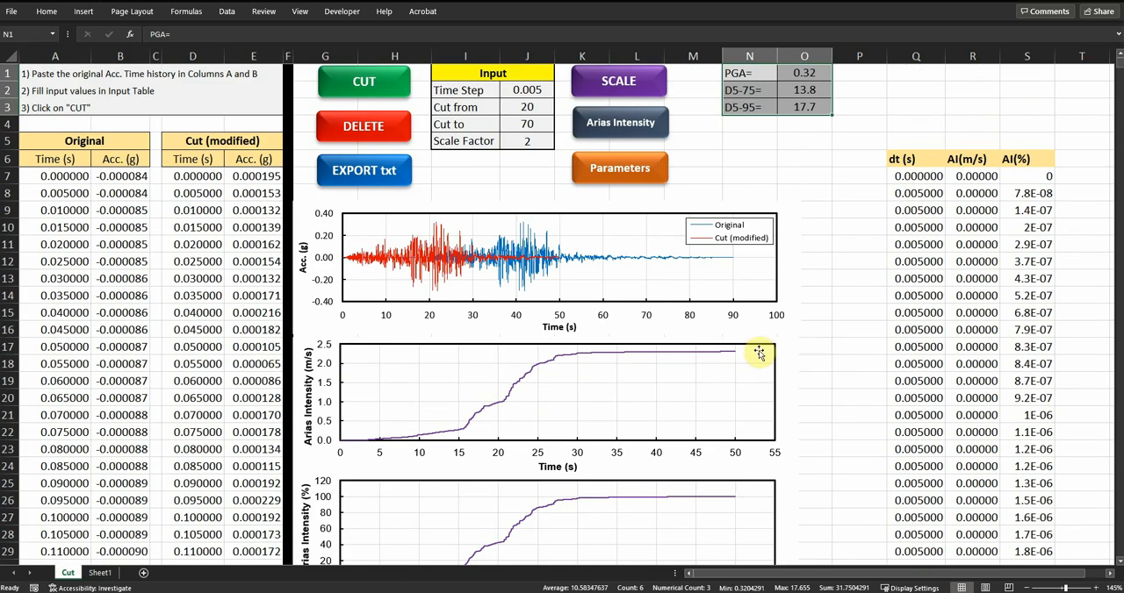
{"action": "mouse_move", "coordinate": [555, 559]}
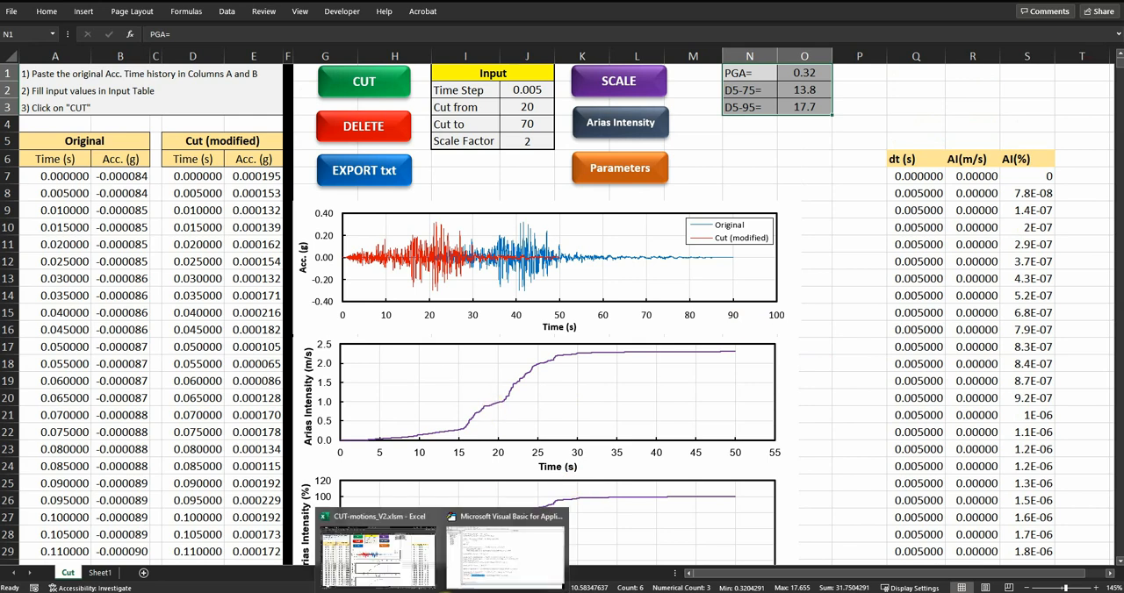
{"action": "left_click", "coordinate": [359, 10]}
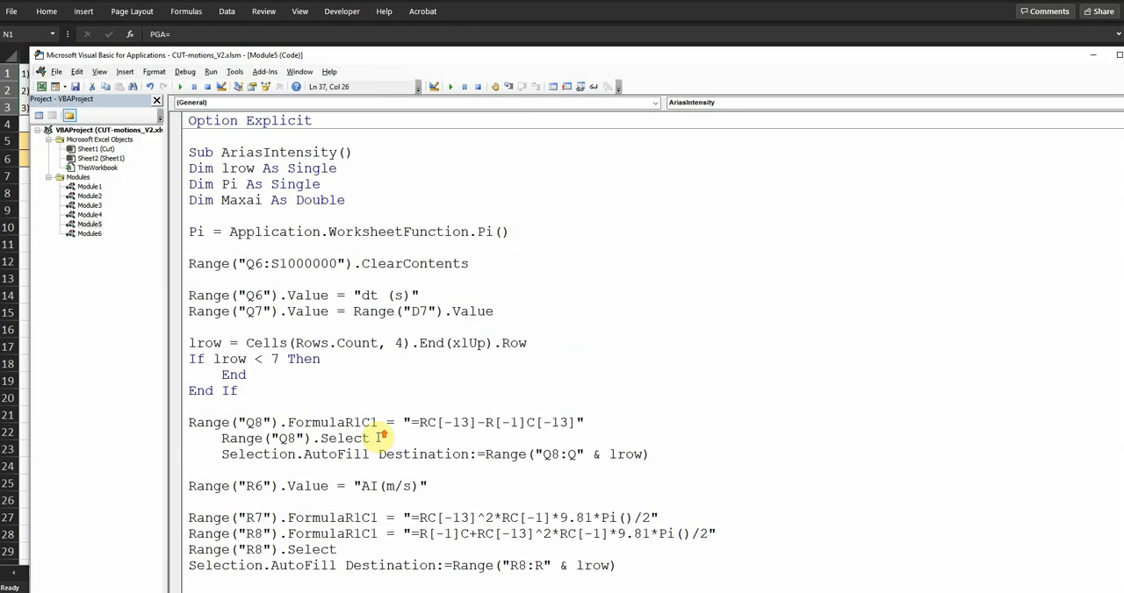
{"action": "mouse_move", "coordinate": [344, 374]}
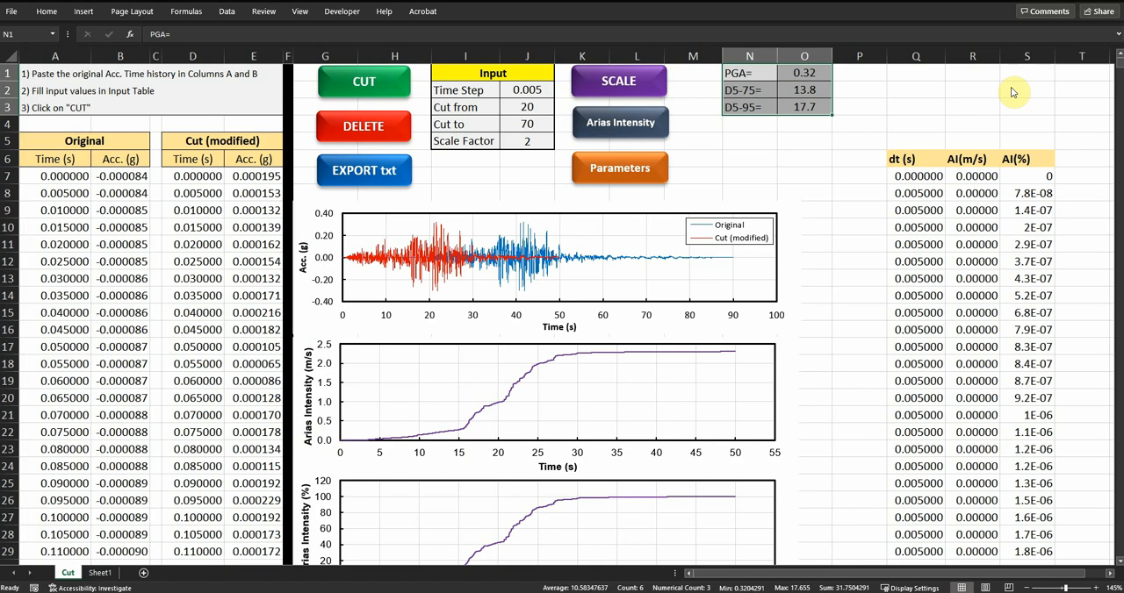
{"action": "left_click", "coordinate": [430, 255]}
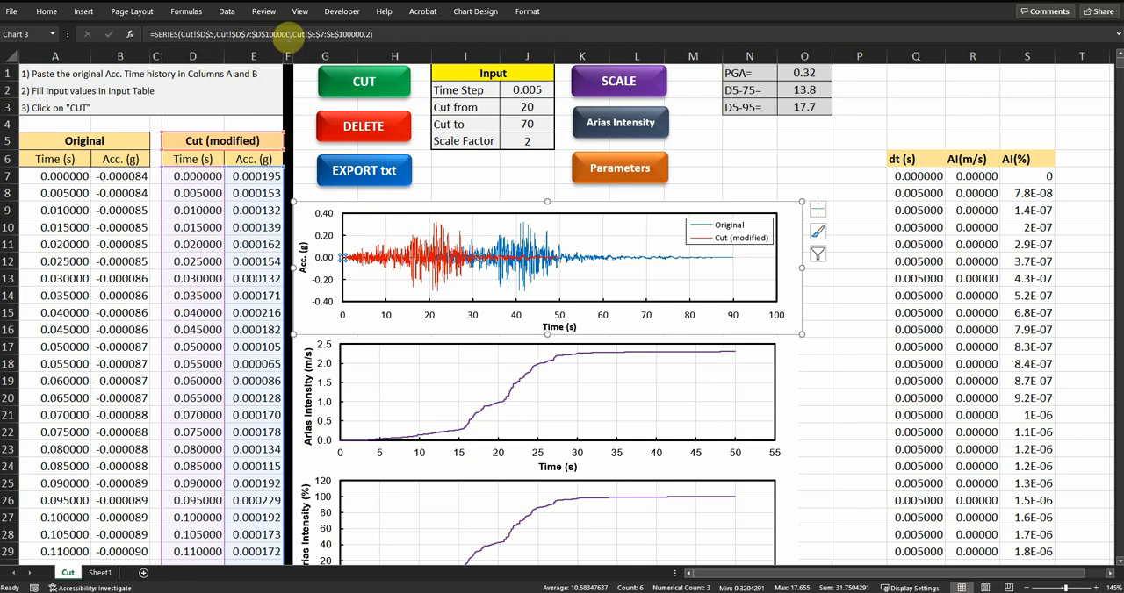
{"action": "mouse_move", "coordinate": [263, 35]}
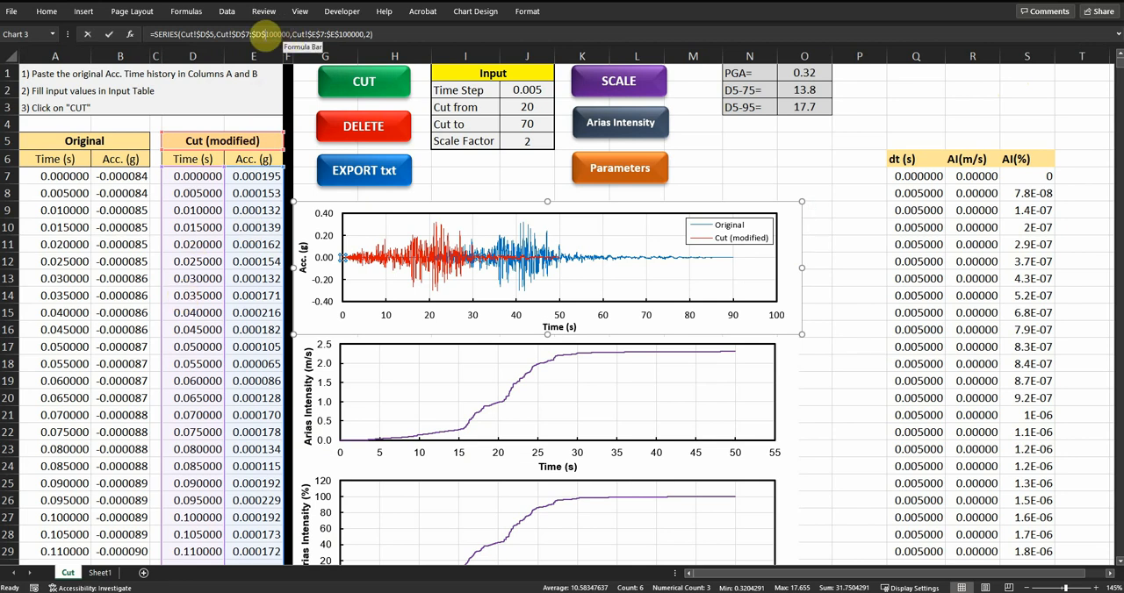